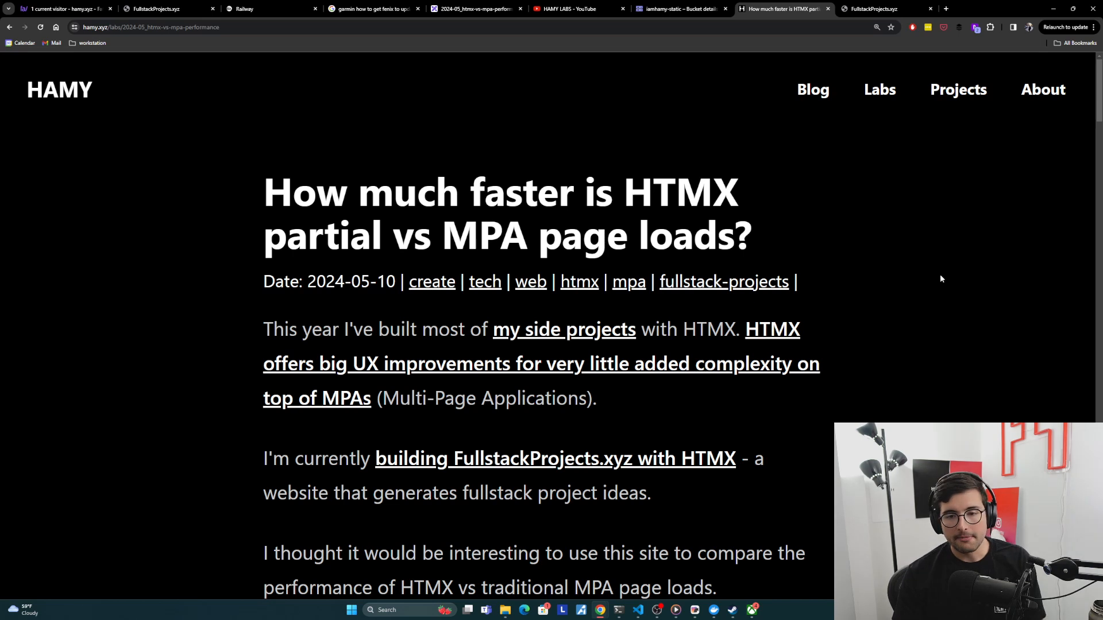
{"action": "mouse_move", "coordinate": [876, 252]}
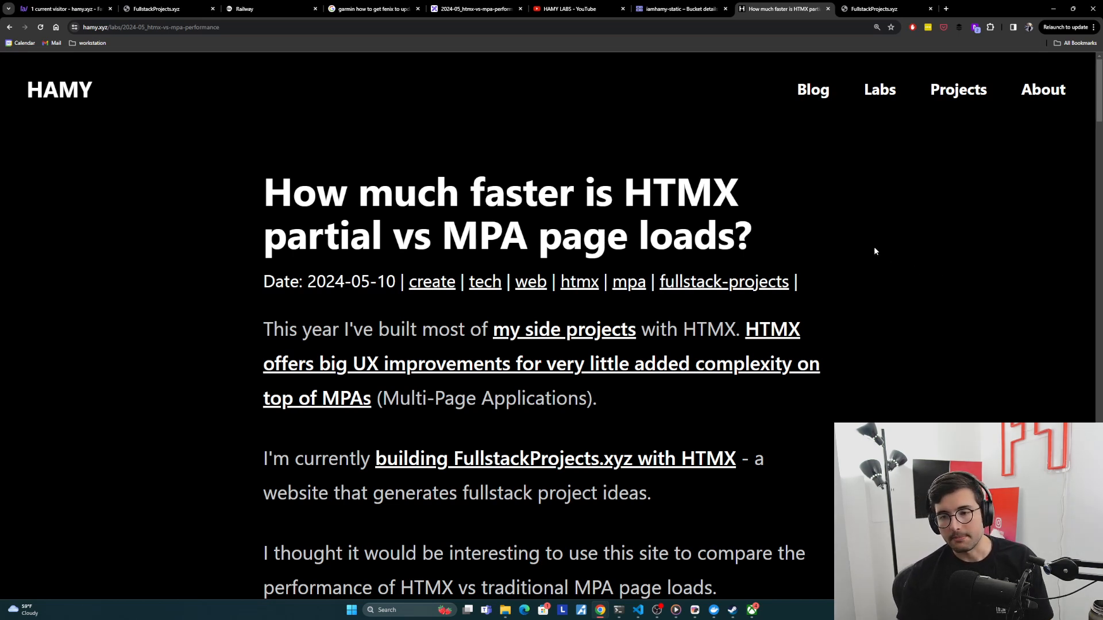
{"action": "mouse_move", "coordinate": [467, 347]}
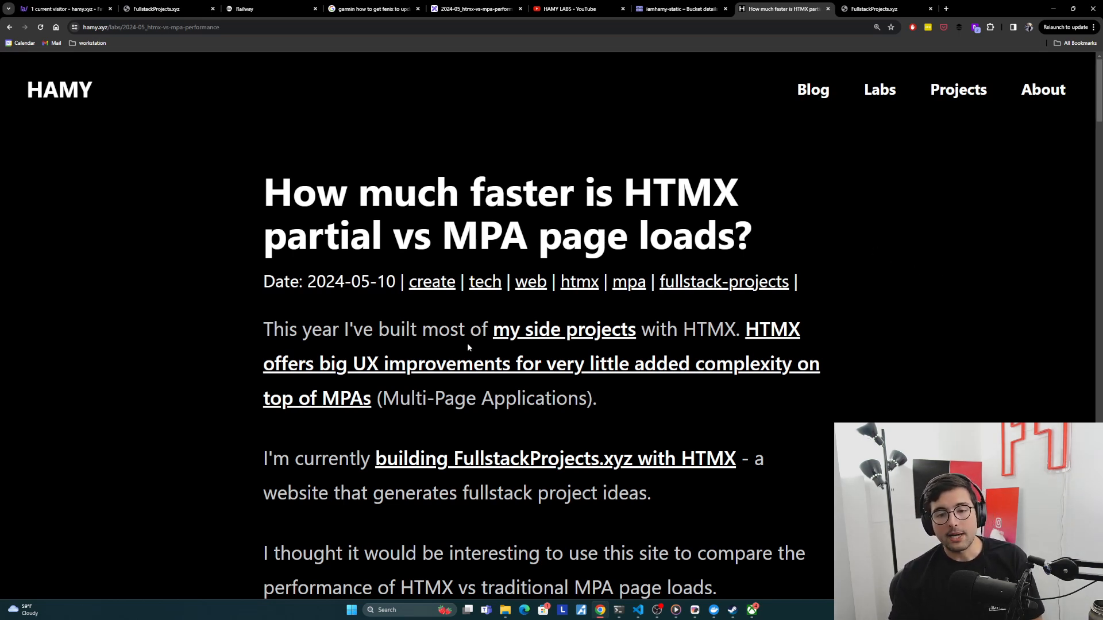
{"action": "mouse_move", "coordinate": [729, 368]}
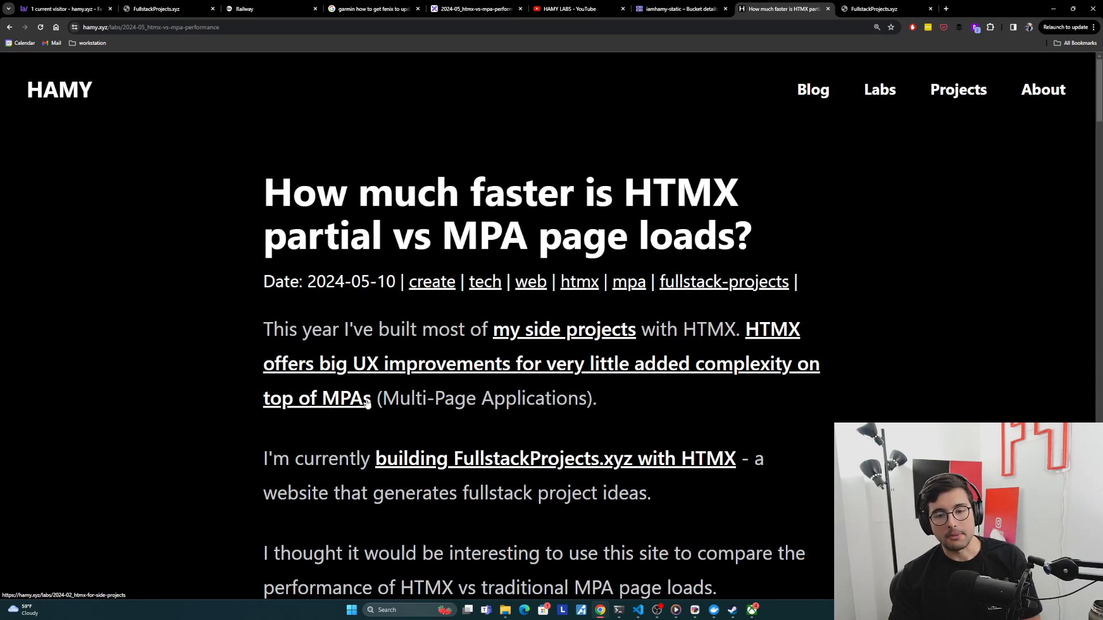
{"action": "mouse_move", "coordinate": [667, 401]}
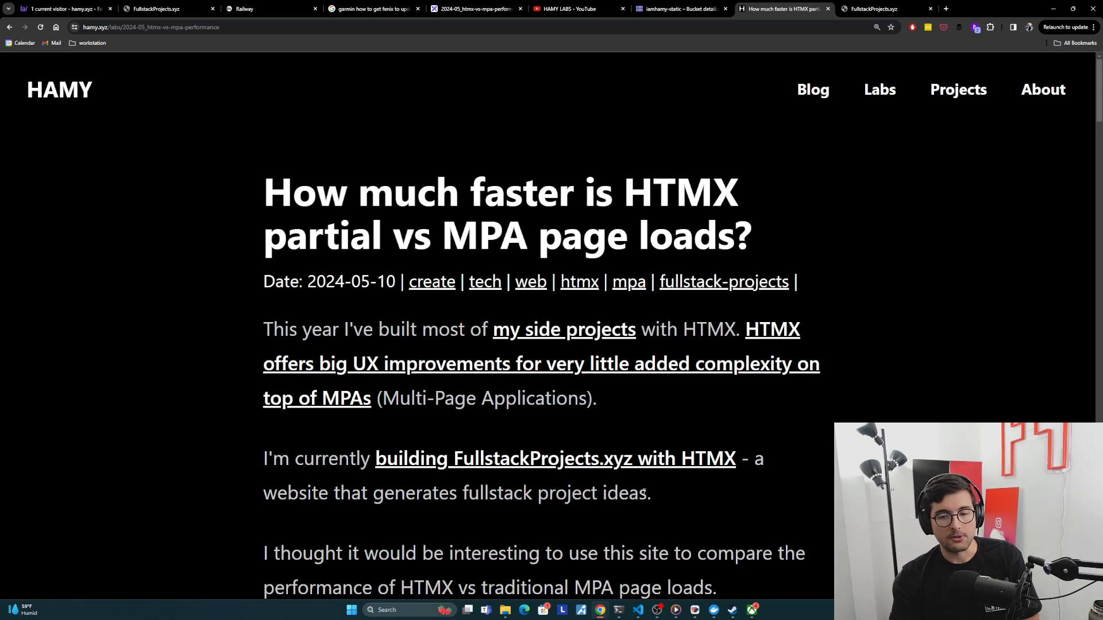
Step: Scroll down to the Comparing HTMX vs MPA heading and the FullstackProjects site-breakdown diagram
{"action": "scroll", "scroll_direction": "down", "scroll_amount": 3}
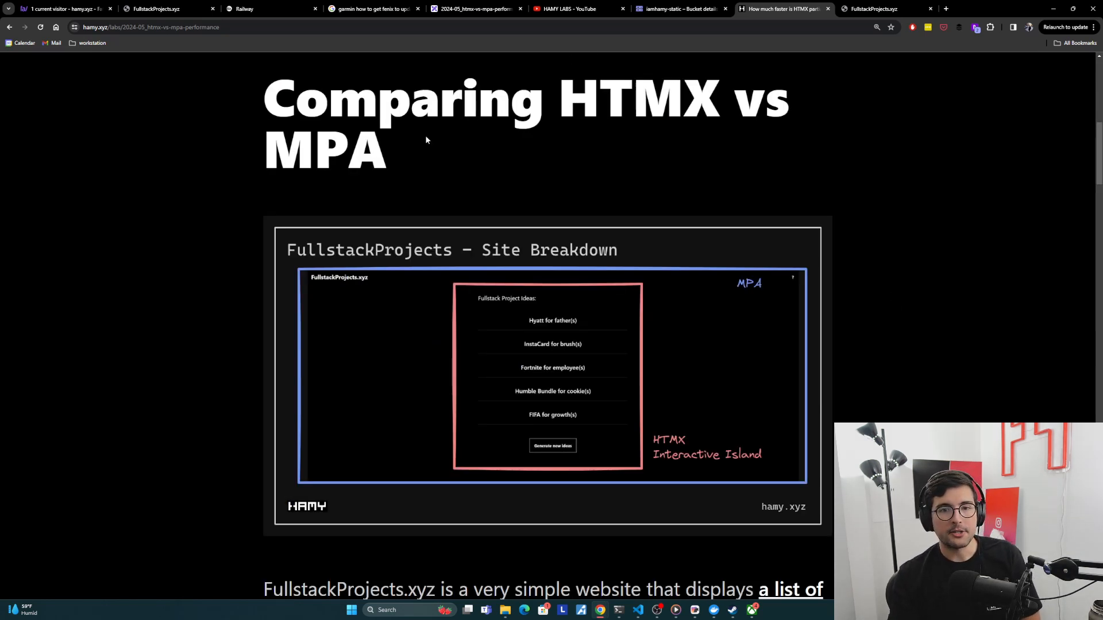
{"action": "mouse_move", "coordinate": [617, 186]}
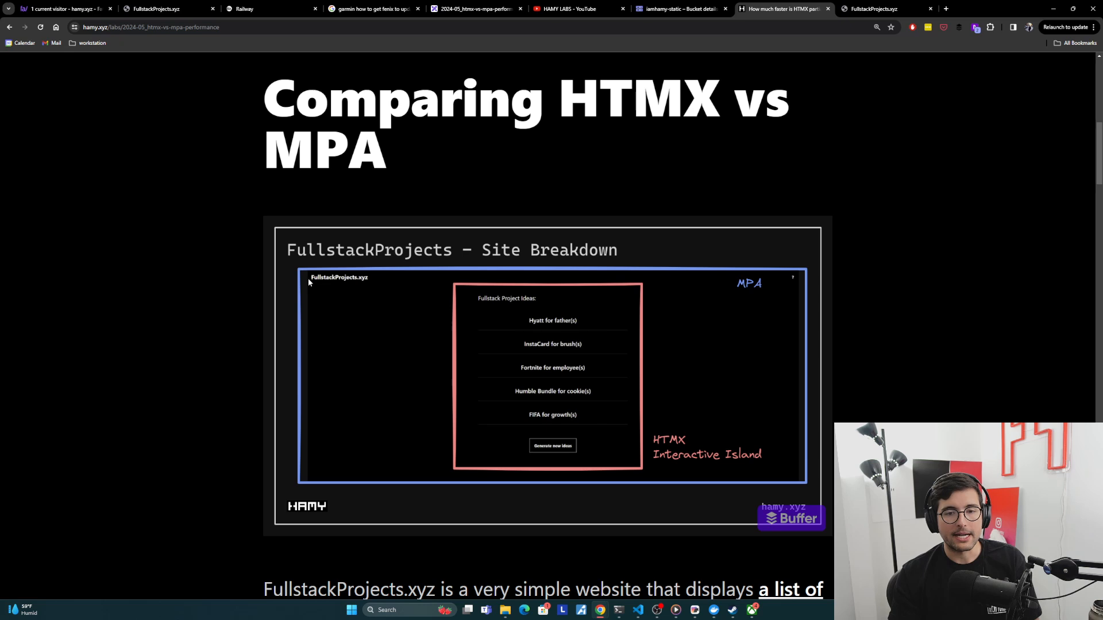
{"action": "mouse_move", "coordinate": [800, 271]}
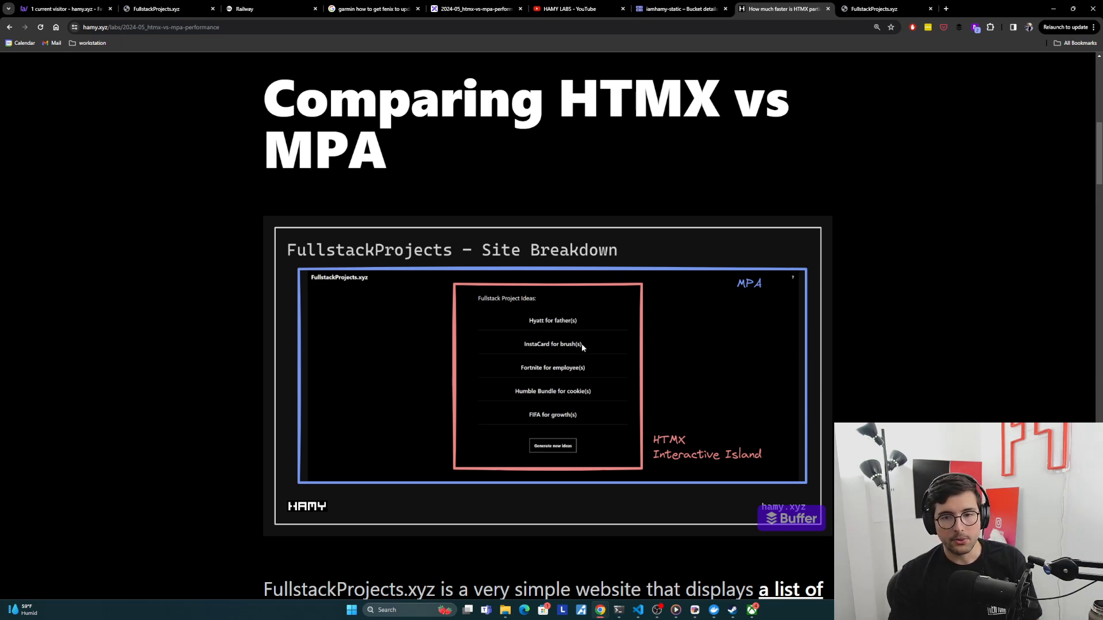
{"action": "mouse_move", "coordinate": [306, 275]}
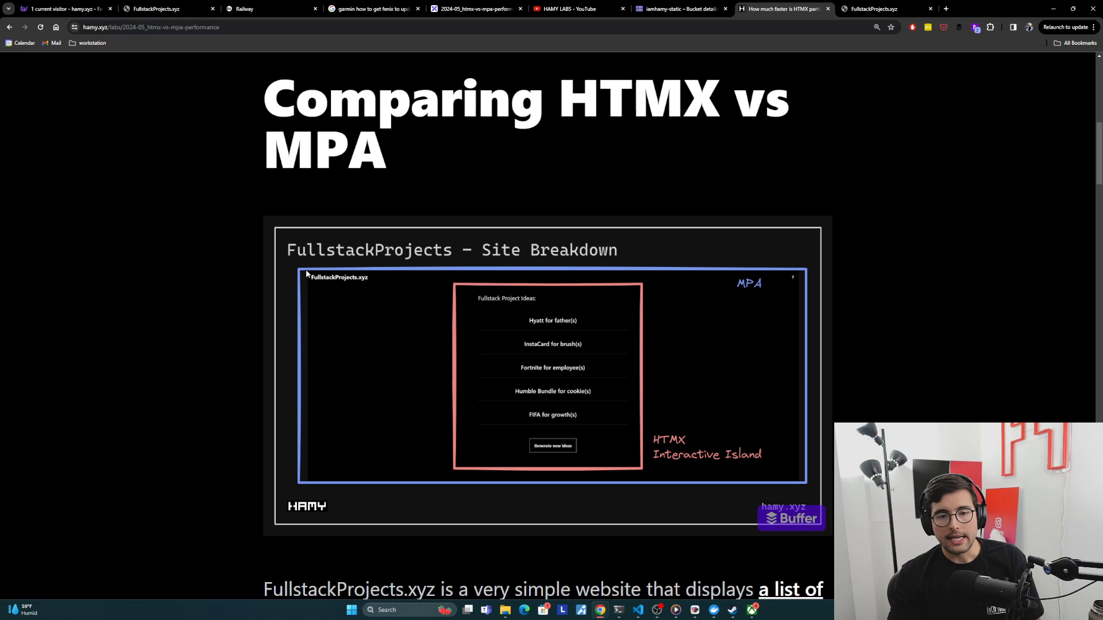
{"action": "mouse_move", "coordinate": [301, 275]}
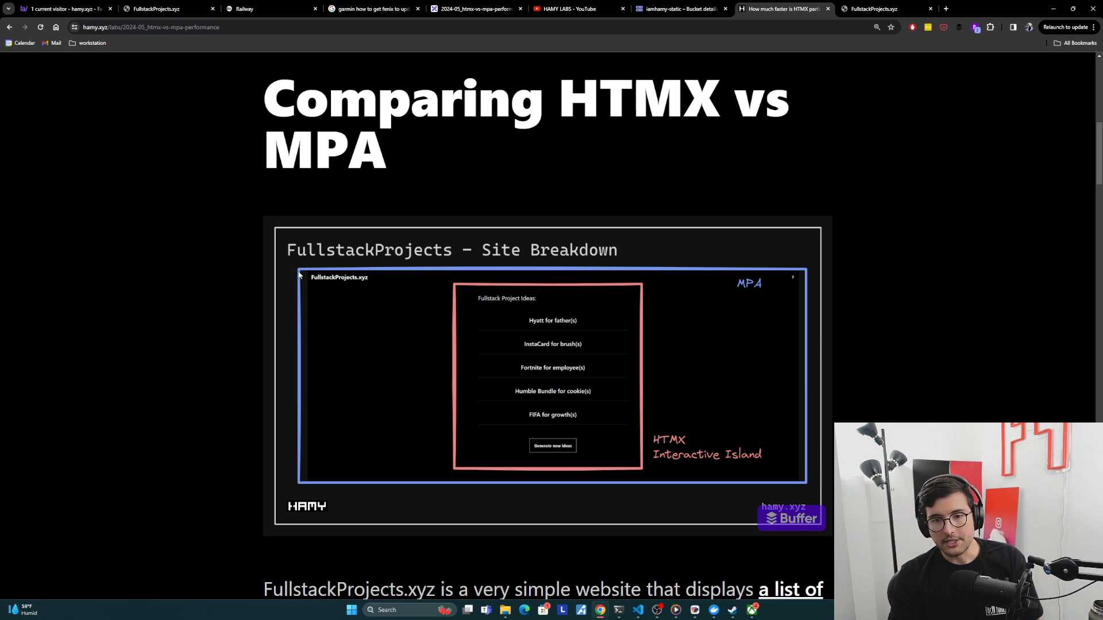
{"action": "mouse_move", "coordinate": [390, 330]}
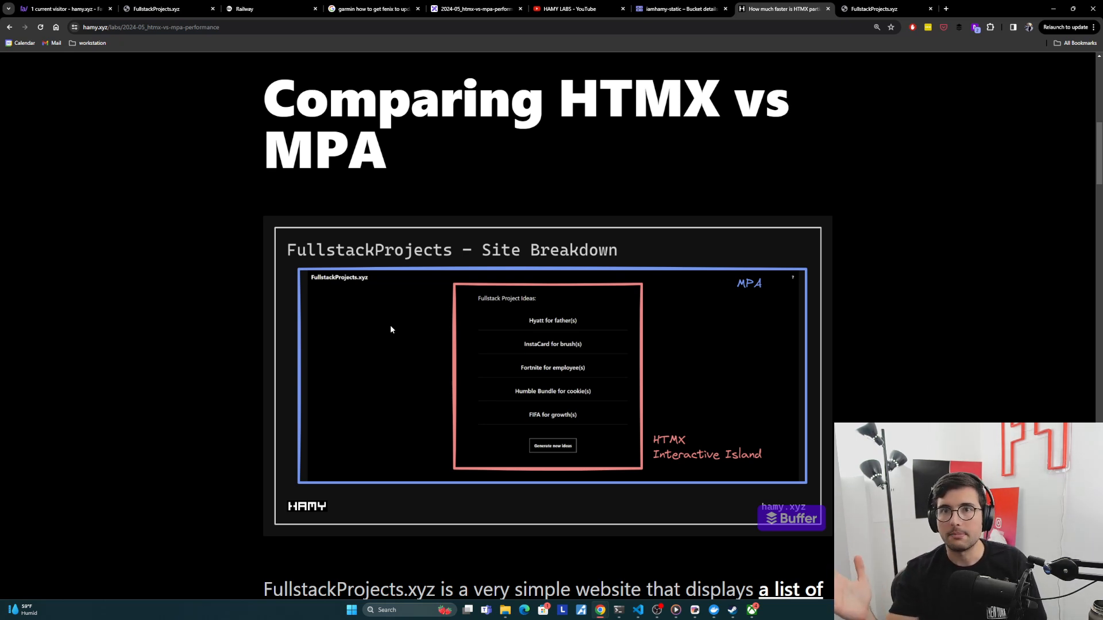
{"action": "mouse_move", "coordinate": [463, 303]}
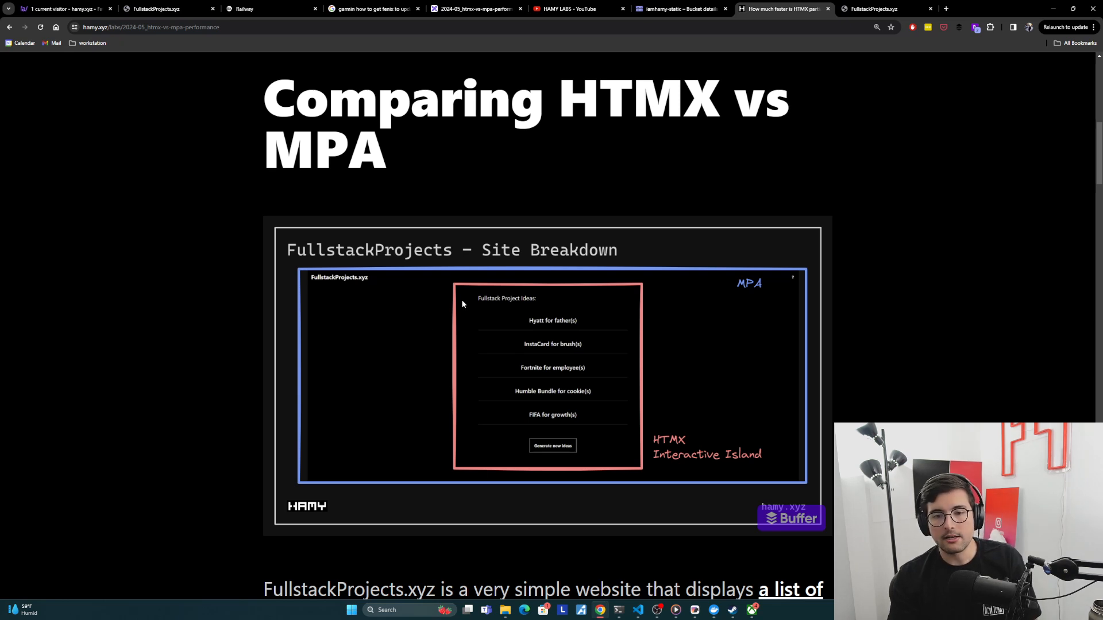
{"action": "mouse_move", "coordinate": [479, 458]}
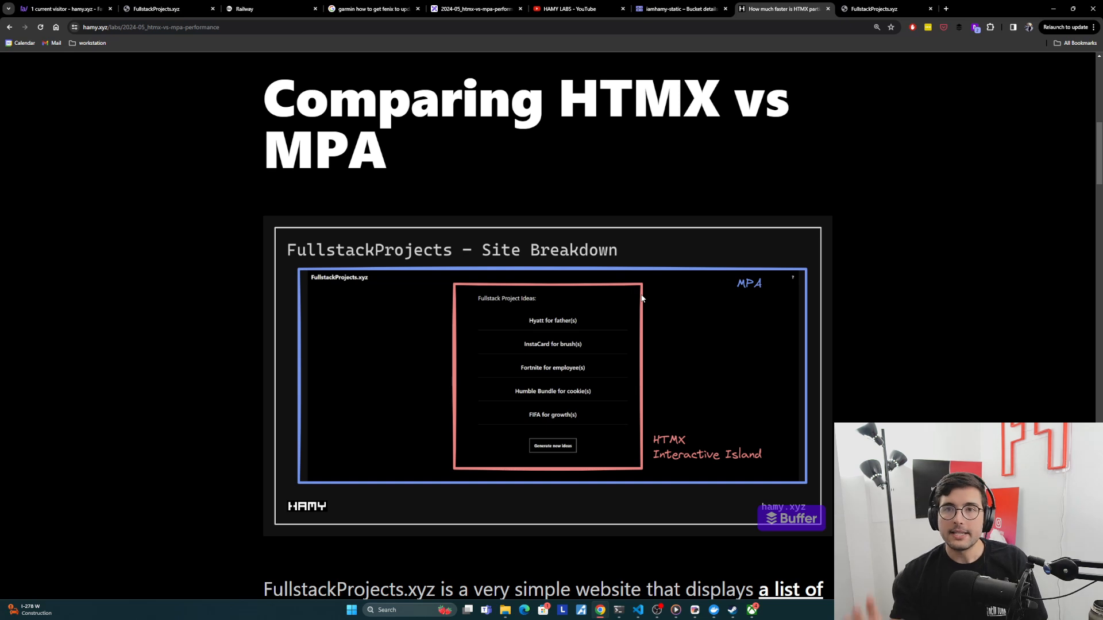
{"action": "mouse_move", "coordinate": [659, 381]}
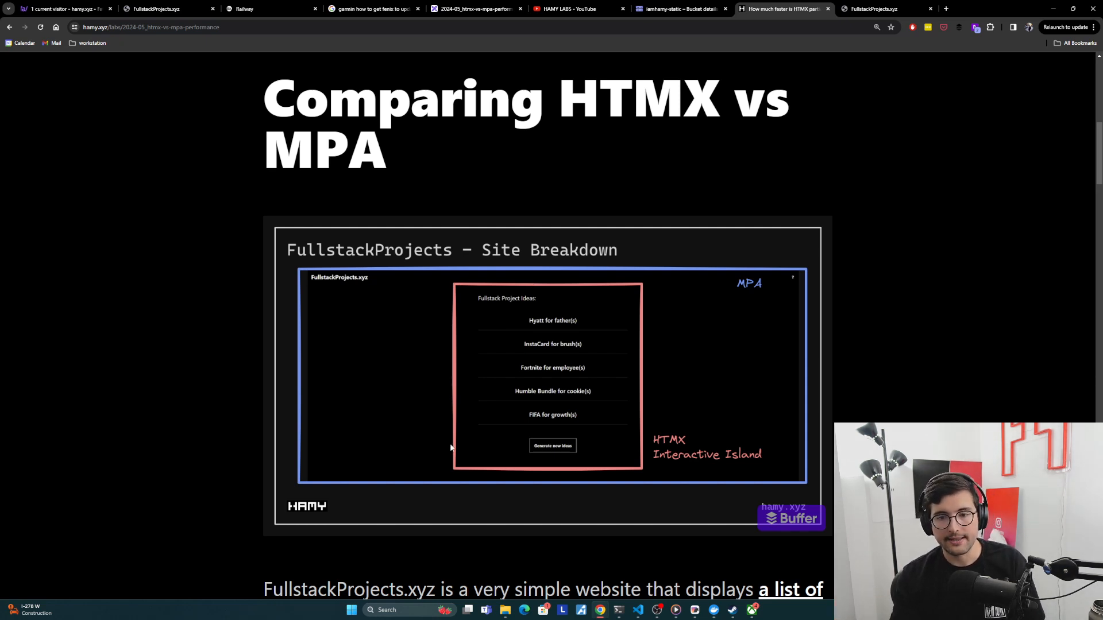
Step: Scroll to the FullstackProjects.xyz description with the MPA refresh and HTMX partial reload bullets
{"action": "scroll", "scroll_direction": "down", "scroll_amount": 3}
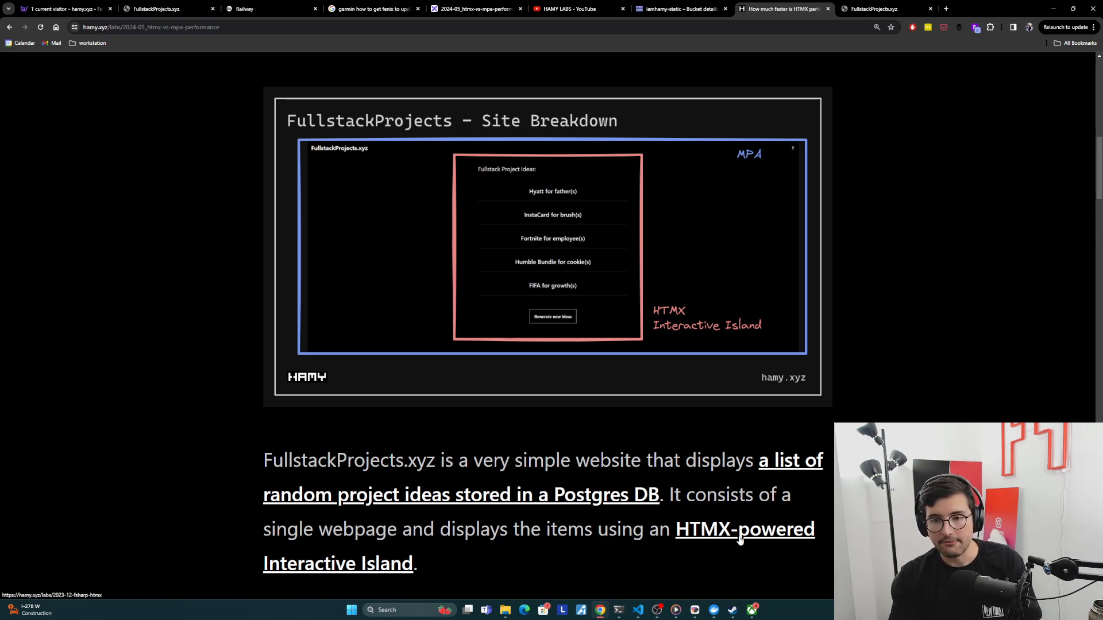
{"action": "scroll", "scroll_direction": "down", "scroll_amount": 3}
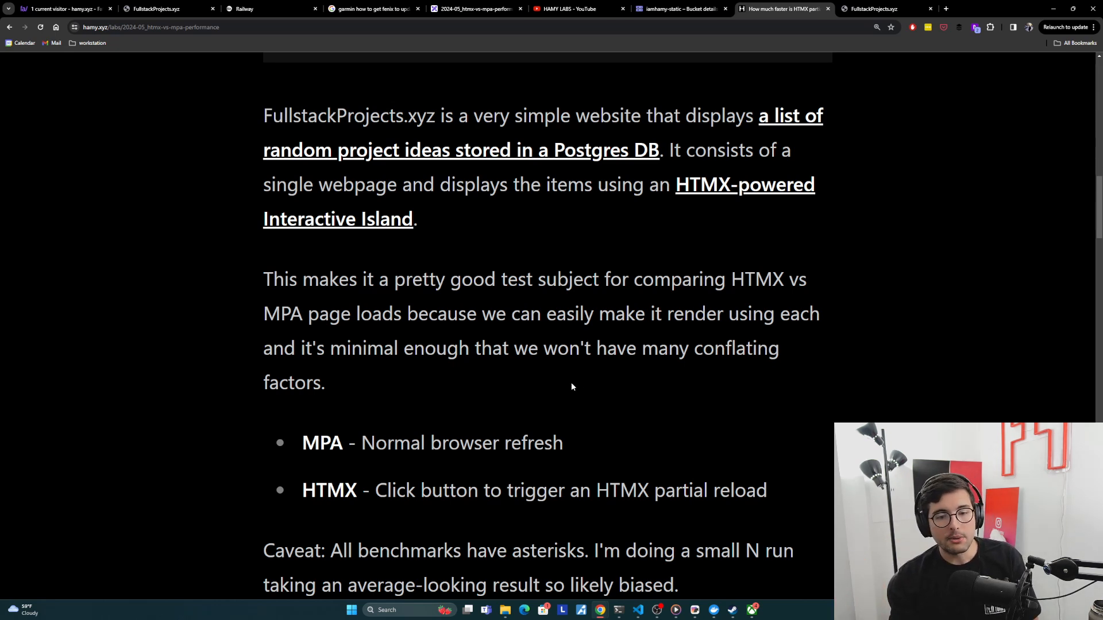
Step: Highlight the MPA bullet's browser-refresh description and the word HTMX in the second bullet
{"action": "double_click", "coordinate": [322, 442]}
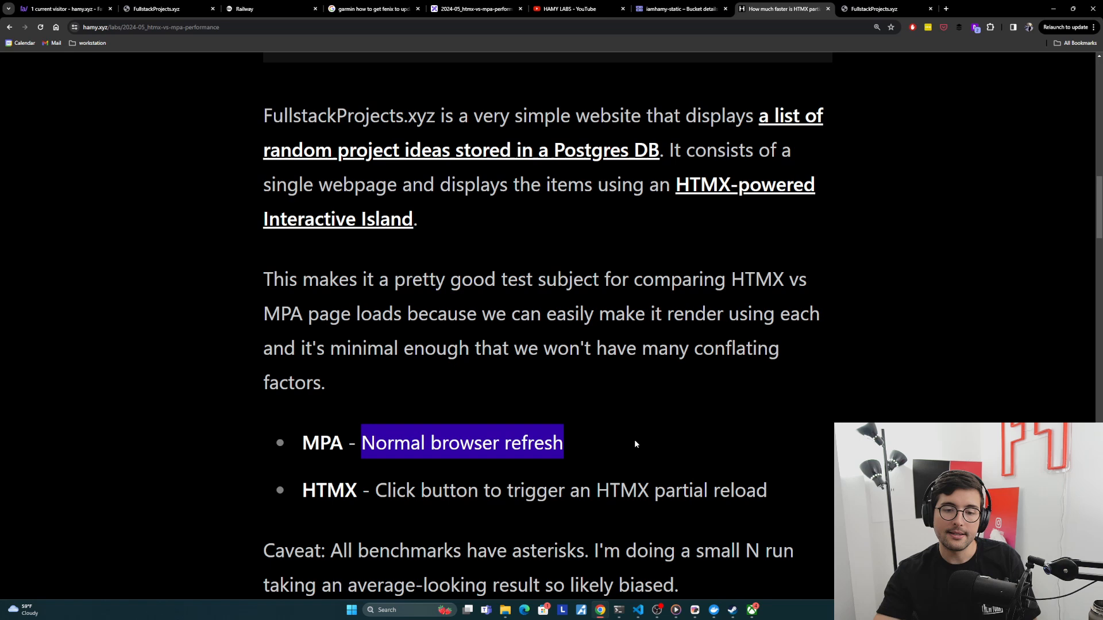
{"action": "double_click", "coordinate": [330, 490]}
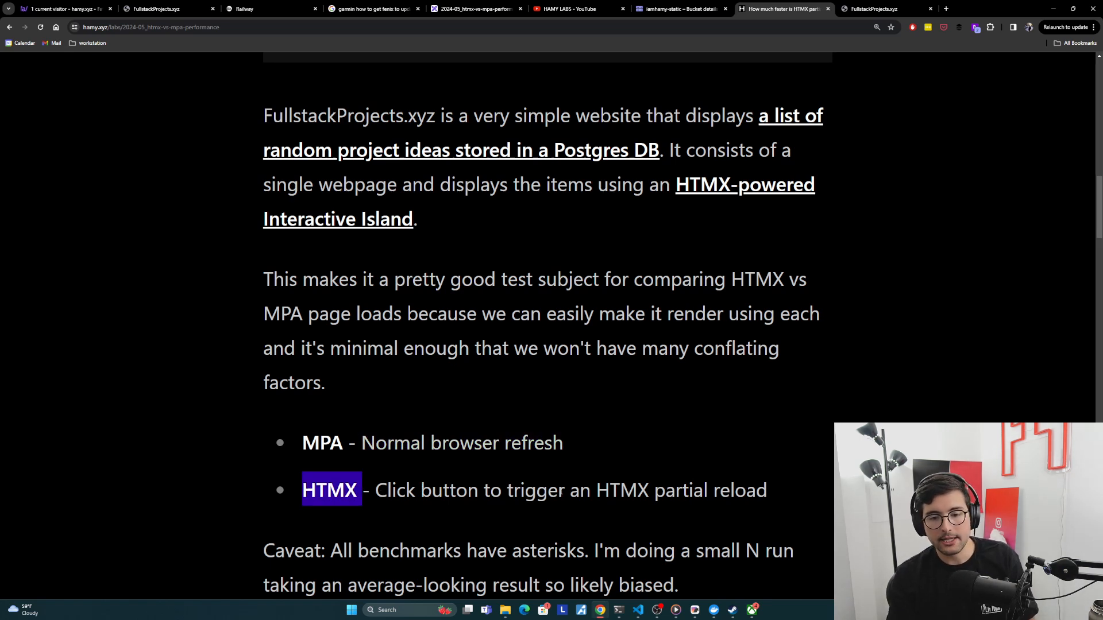
{"action": "mouse_move", "coordinate": [719, 452]}
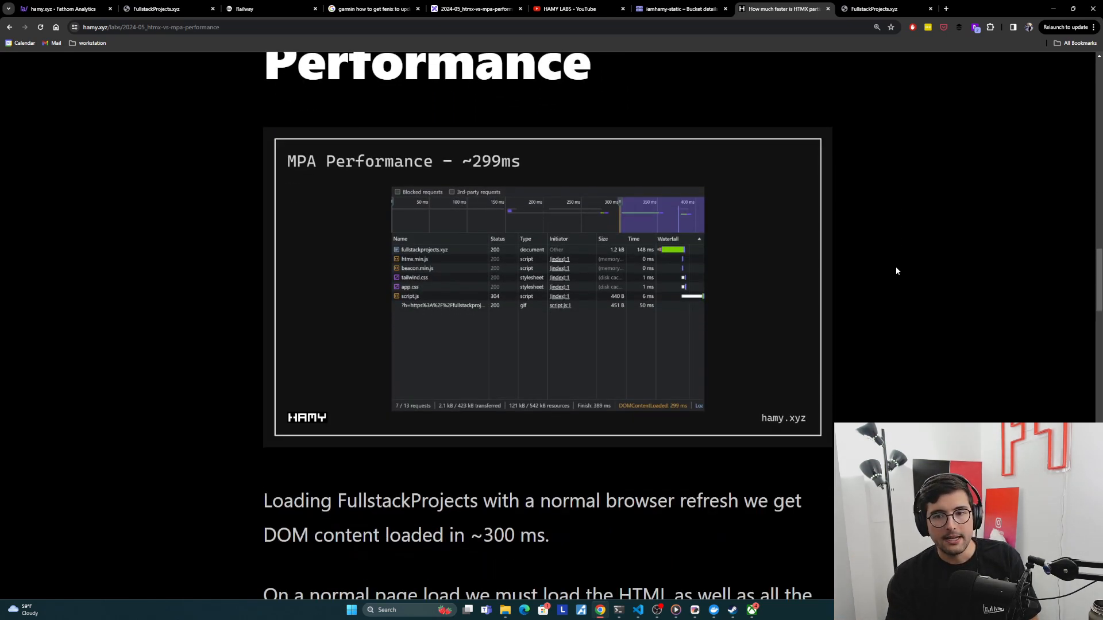
Step: Switch to the FullstackProjects.xyz tab with DevTools recording on the Network panel
{"action": "scroll", "scroll_direction": "down", "scroll_amount": 3}
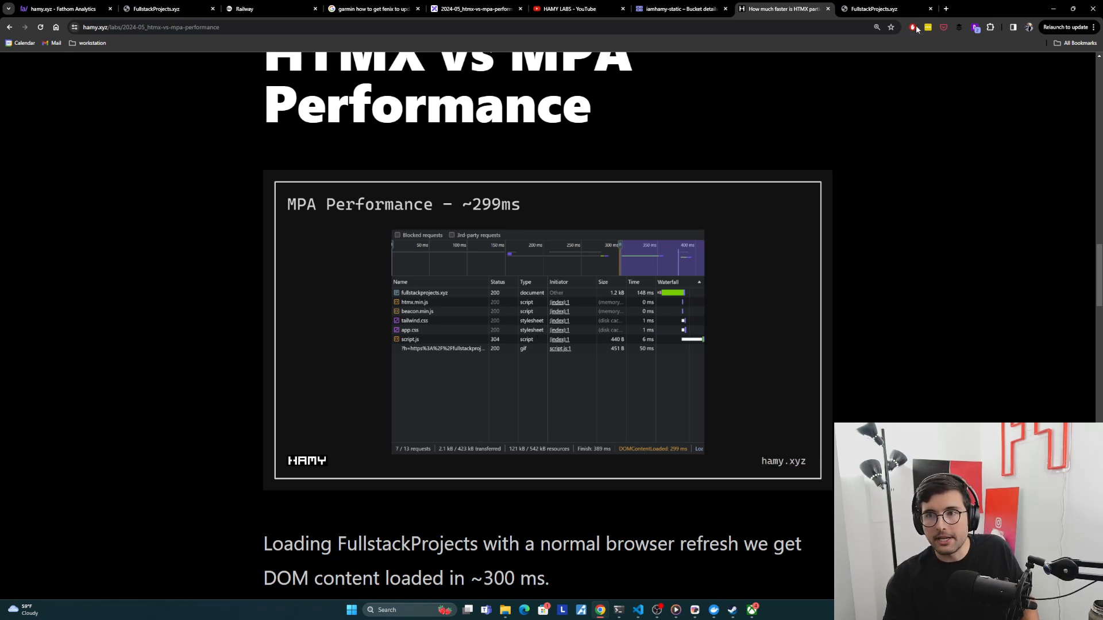
{"action": "left_click", "coordinate": [875, 8]}
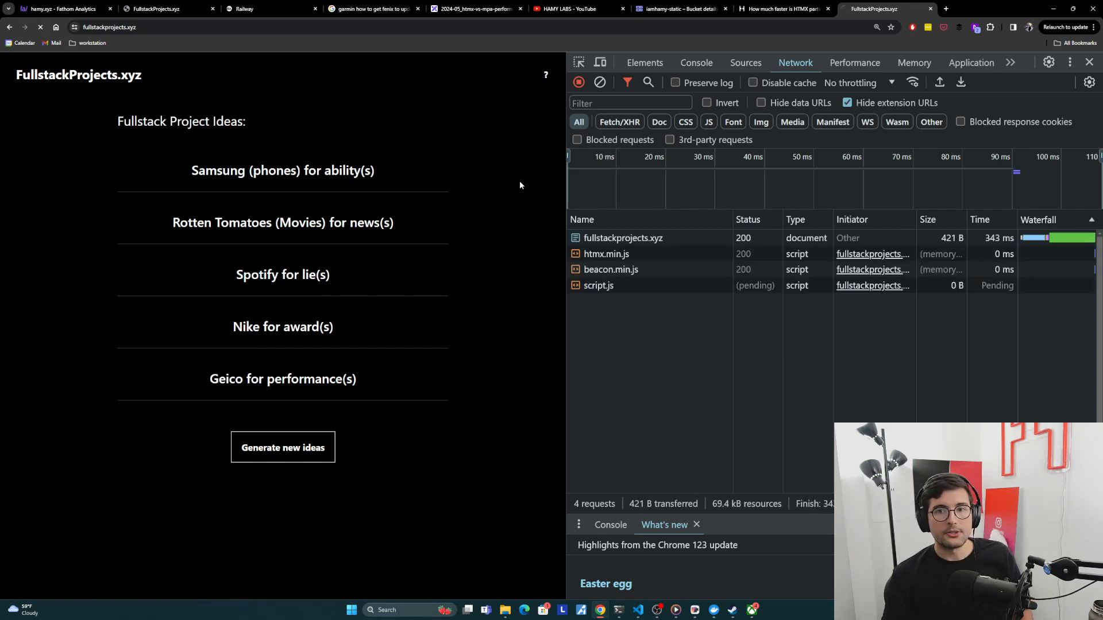
Step: Reload FullstackProjects.xyz so the network log records a full page load of about 101 ms
{"action": "left_click", "coordinate": [283, 447]}
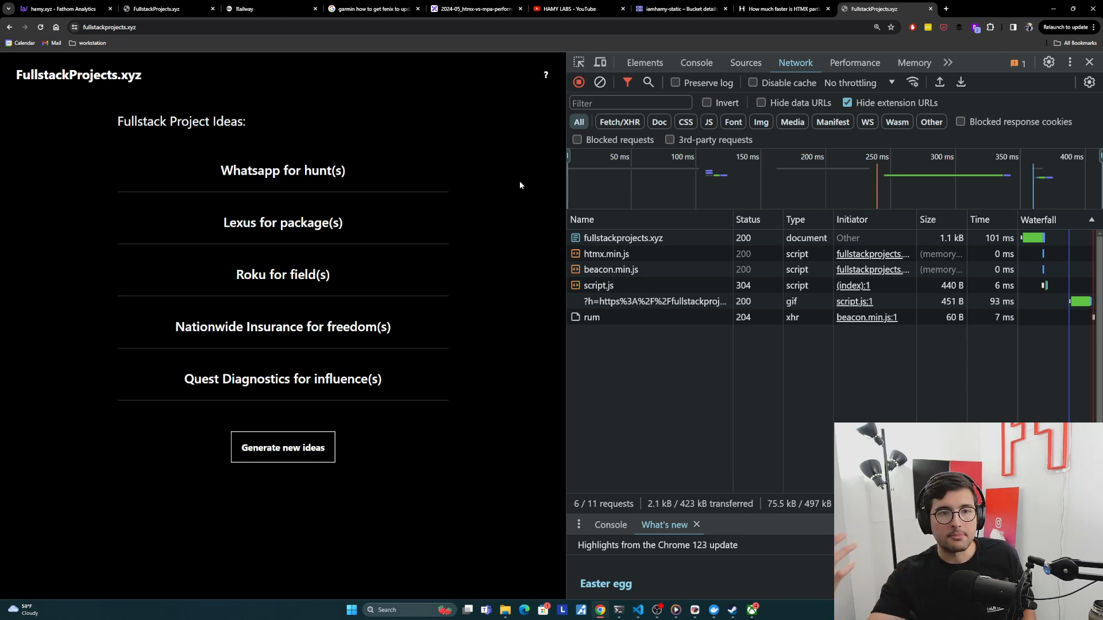
{"action": "mouse_move", "coordinate": [257, 323]}
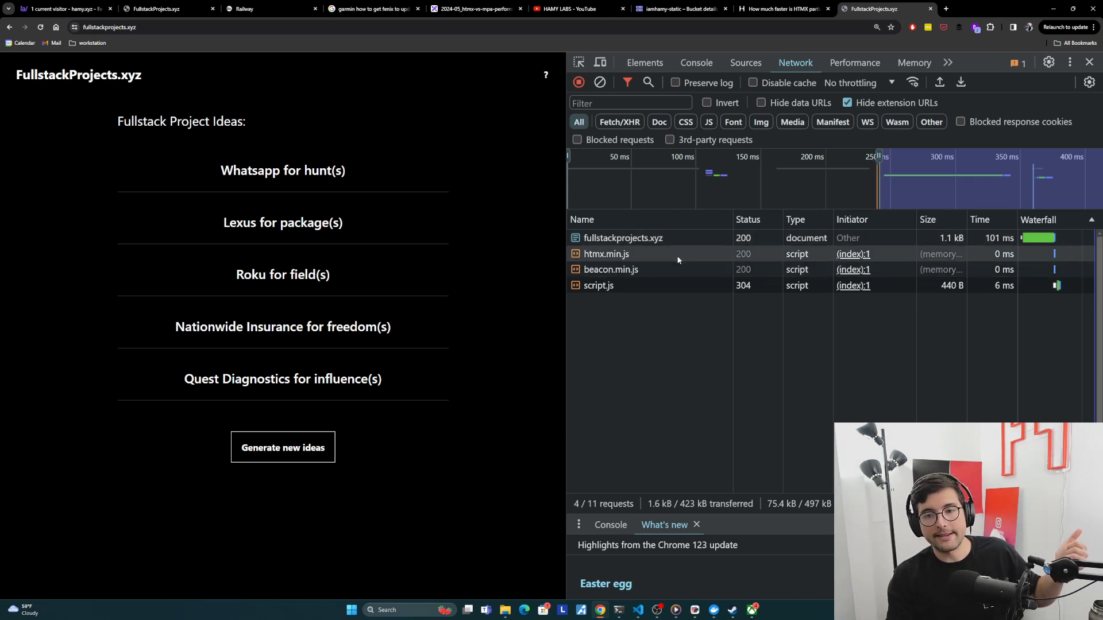
{"action": "mouse_move", "coordinate": [607, 254]}
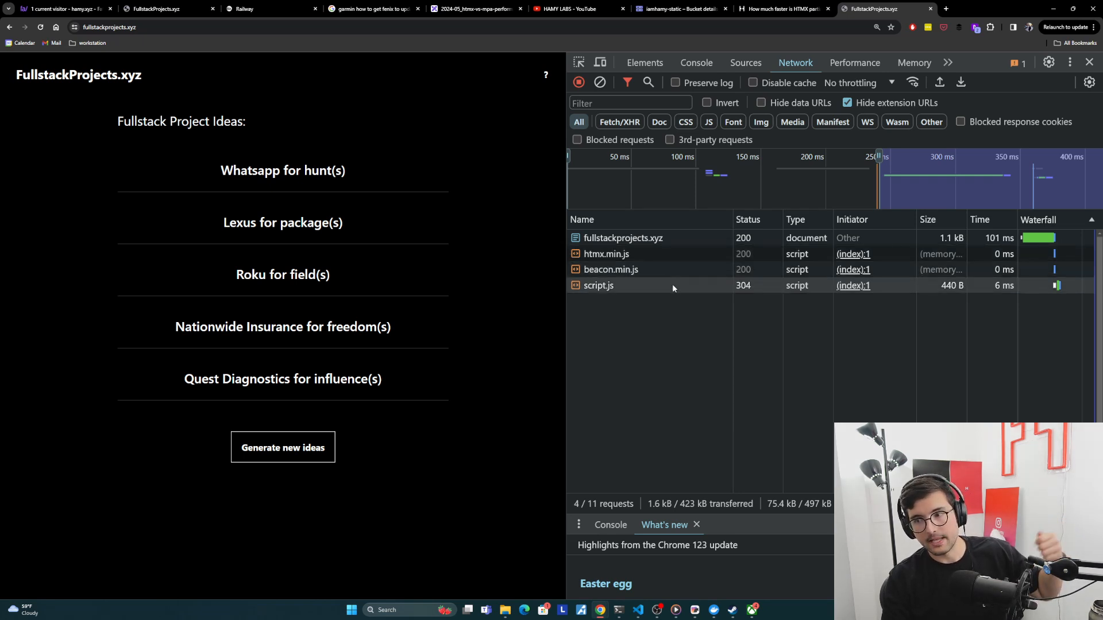
{"action": "mouse_move", "coordinate": [598, 285]}
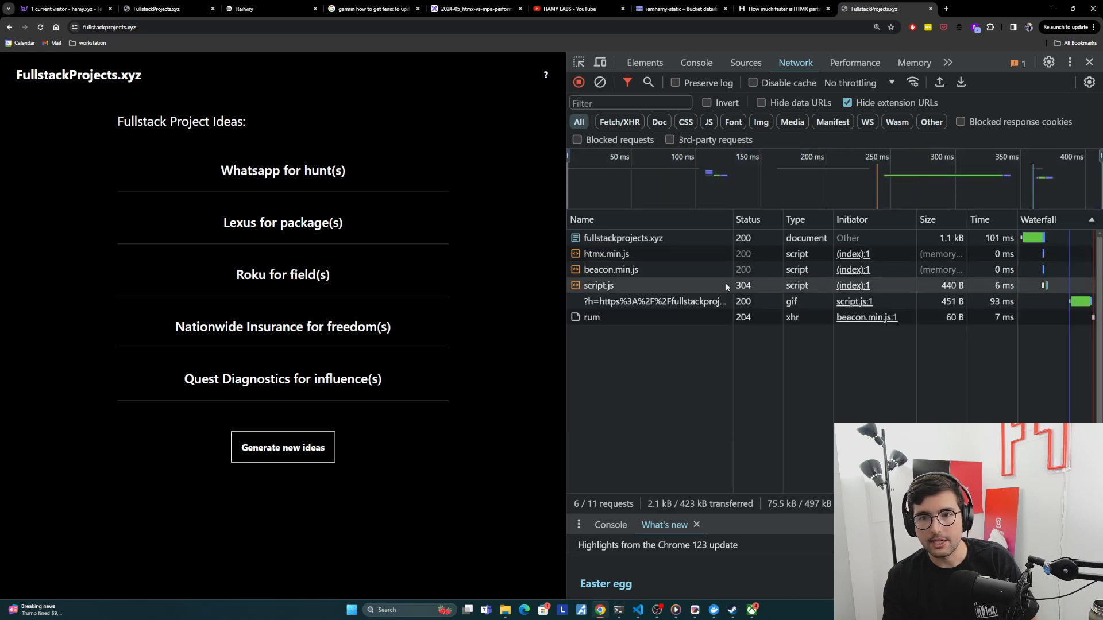
Step: Request a fresh batch of project ideas so a pending HTMX xhr call appears in the network log
{"action": "left_click", "coordinate": [282, 447]}
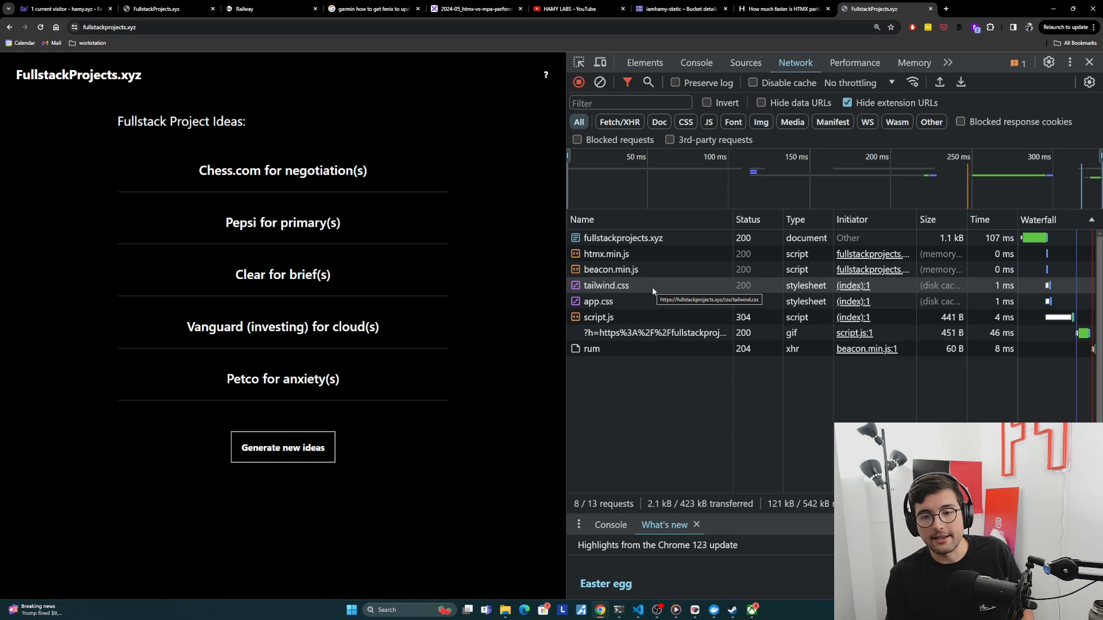
{"action": "mouse_move", "coordinate": [662, 308]}
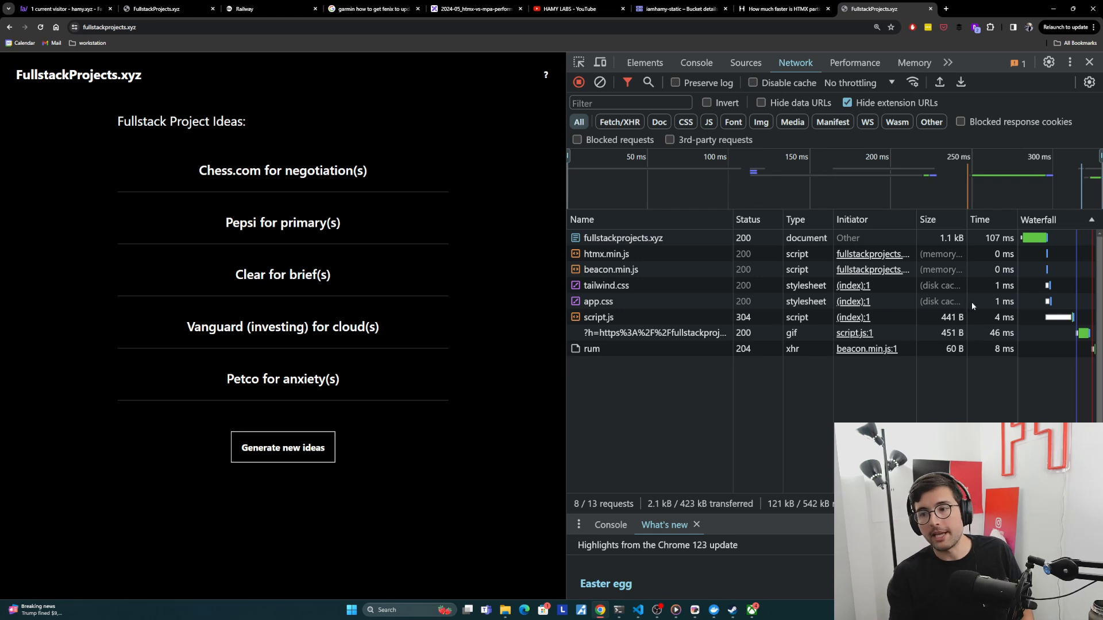
{"action": "mouse_move", "coordinate": [999, 238]}
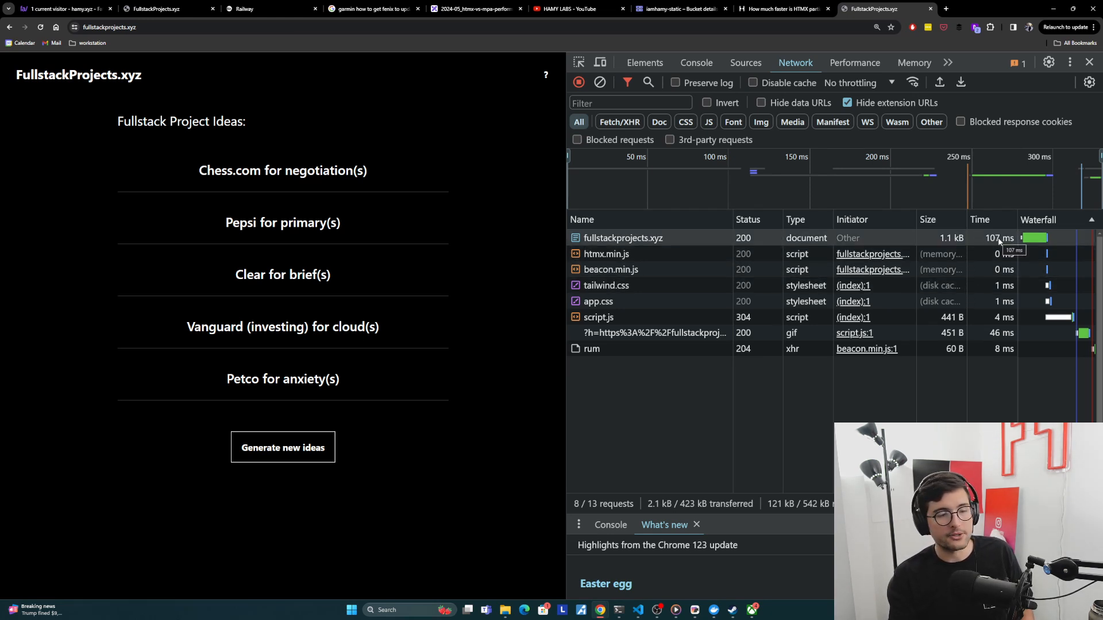
{"action": "left_click", "coordinate": [282, 447]}
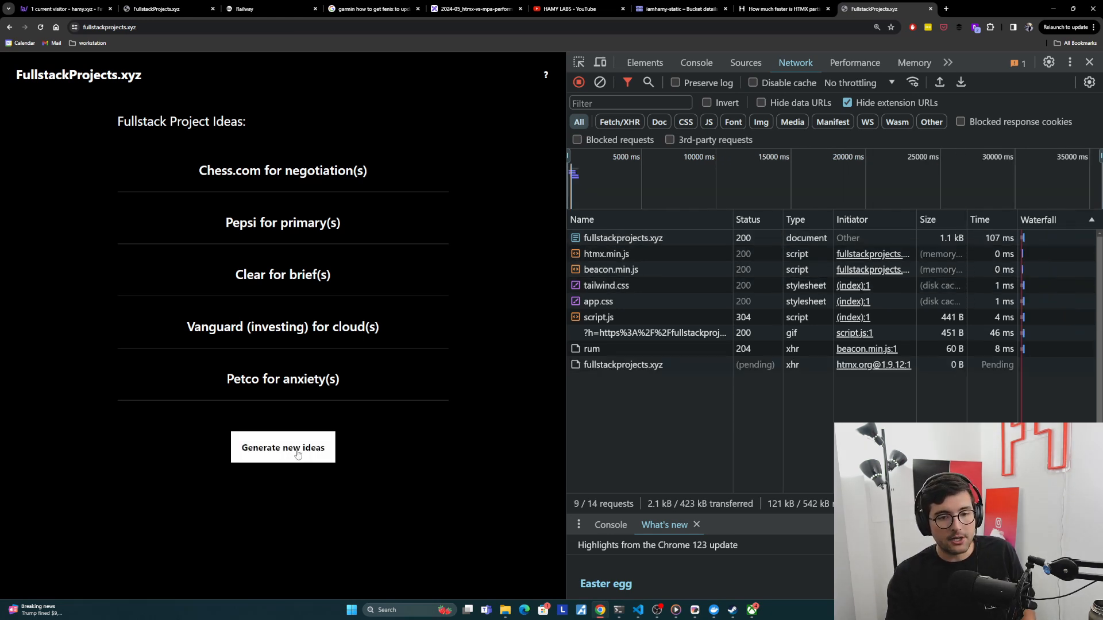
Step: Inspect the Generate new ideas button's markup, showing its hx-get and hx-target attributes
{"action": "left_click", "coordinate": [283, 447]}
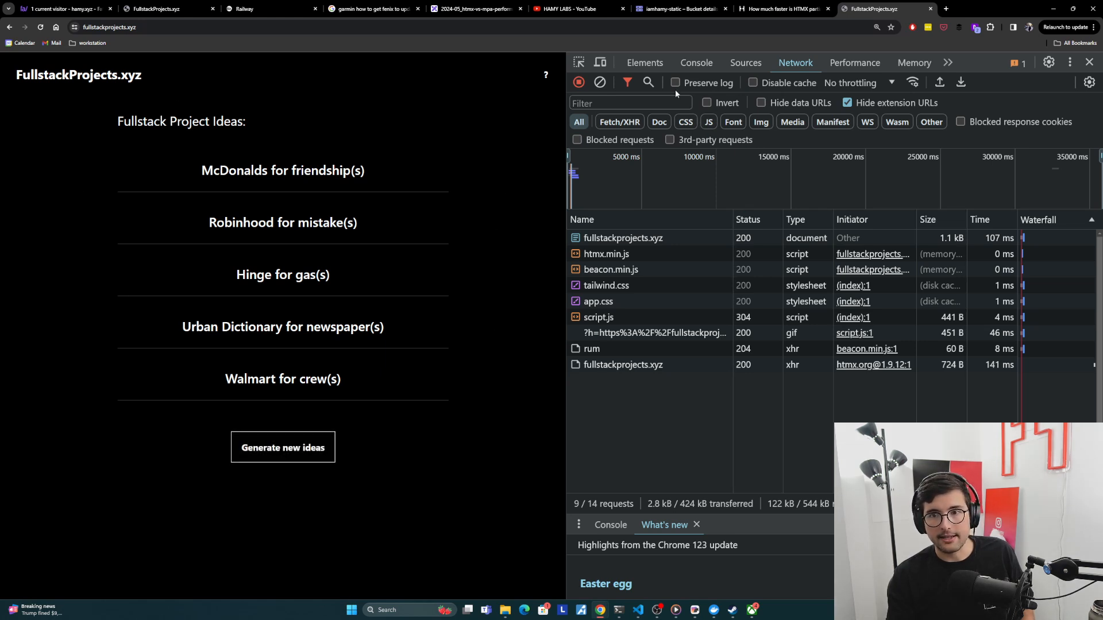
{"action": "left_click", "coordinate": [644, 62]}
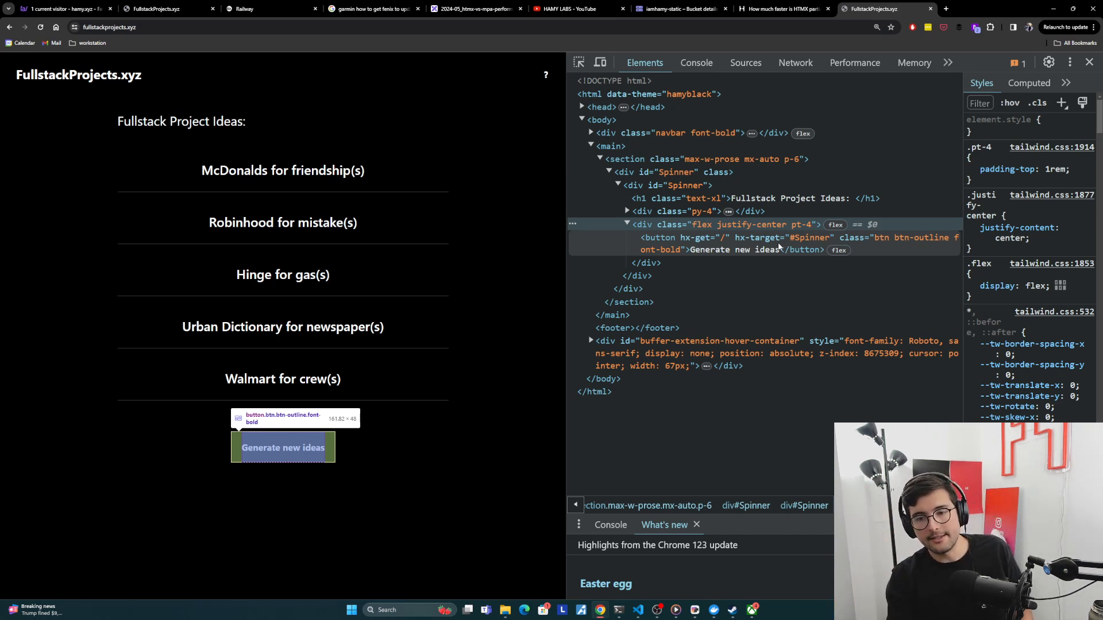
Step: Log several more HTMX idea-refresh requests at roughly 112–141 ms, then switch to the HTMX-vs-MPA blog post
{"action": "left_click", "coordinate": [283, 447]}
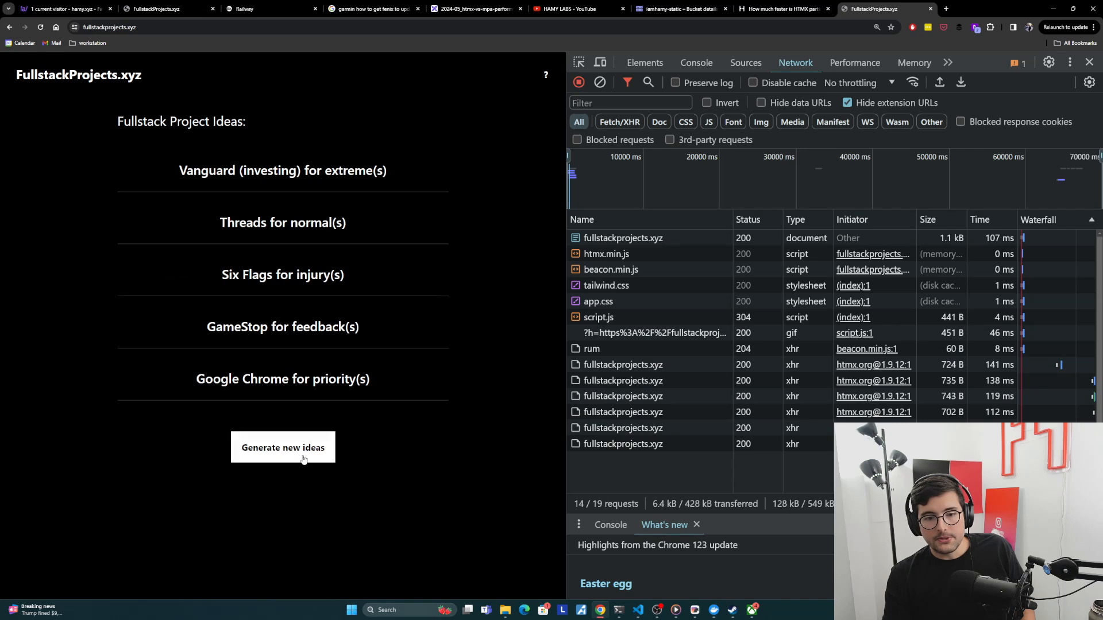
{"action": "left_click", "coordinate": [283, 447]}
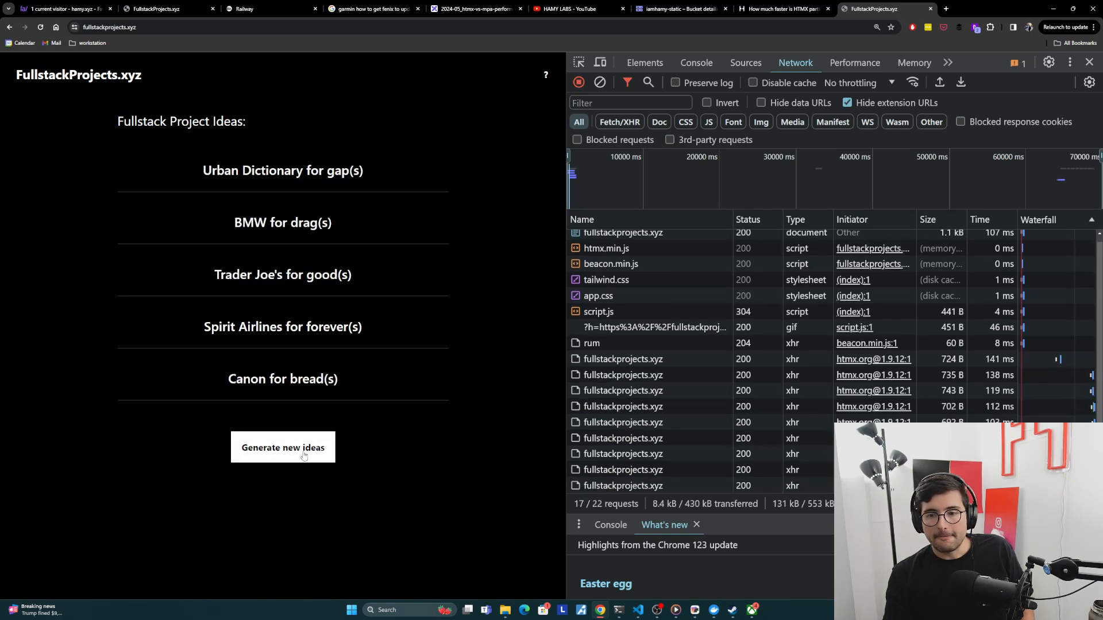
{"action": "left_click", "coordinate": [282, 447]}
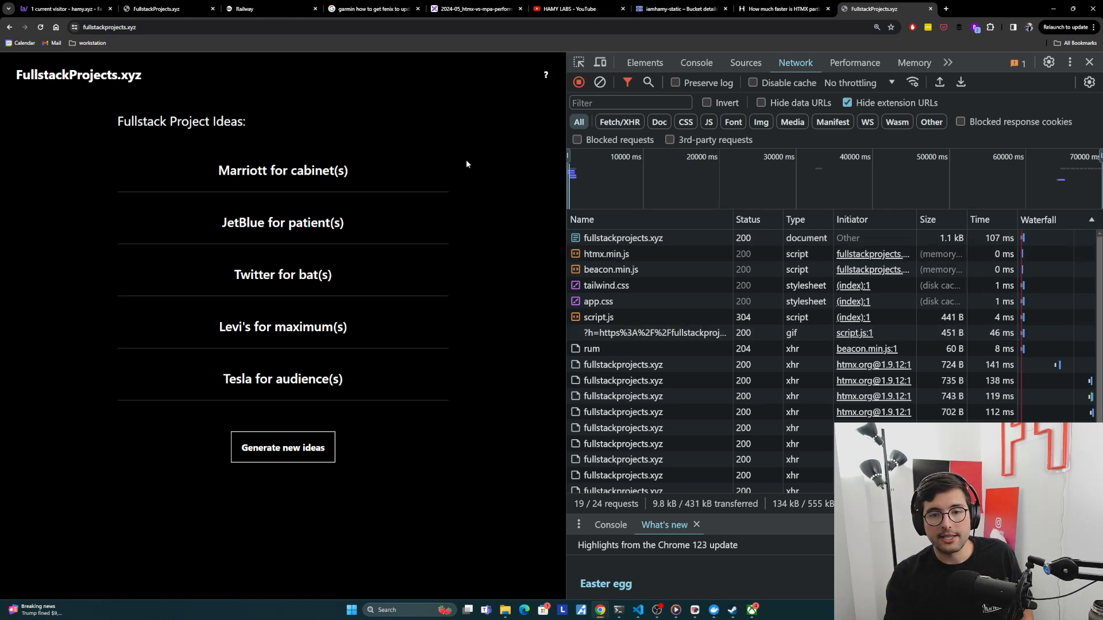
{"action": "mouse_move", "coordinate": [111, 134]}
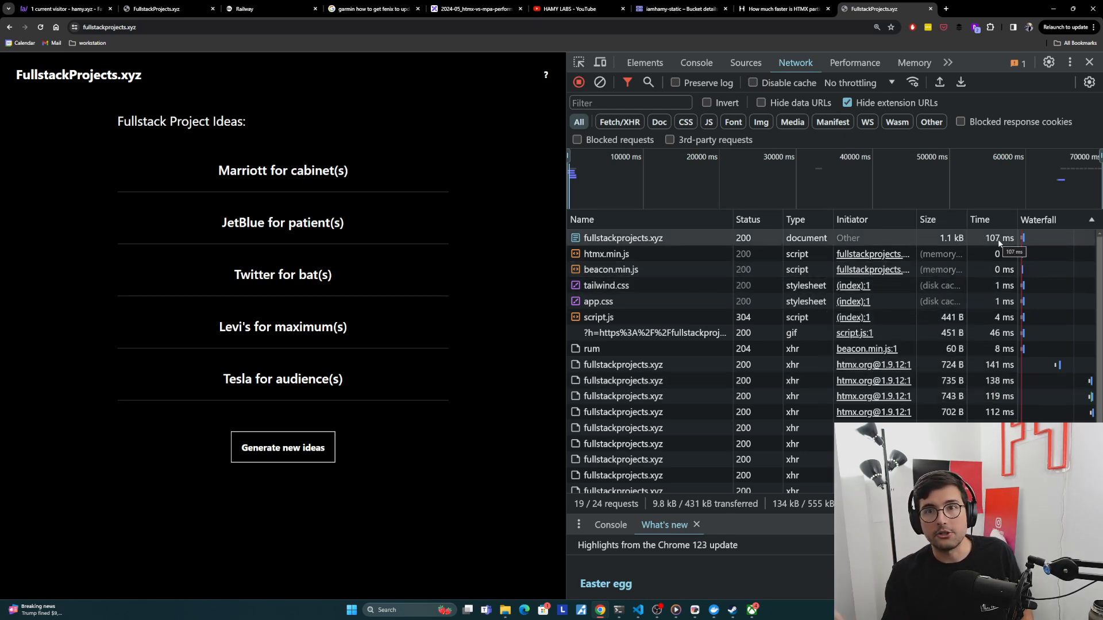
{"action": "left_click", "coordinate": [782, 8]}
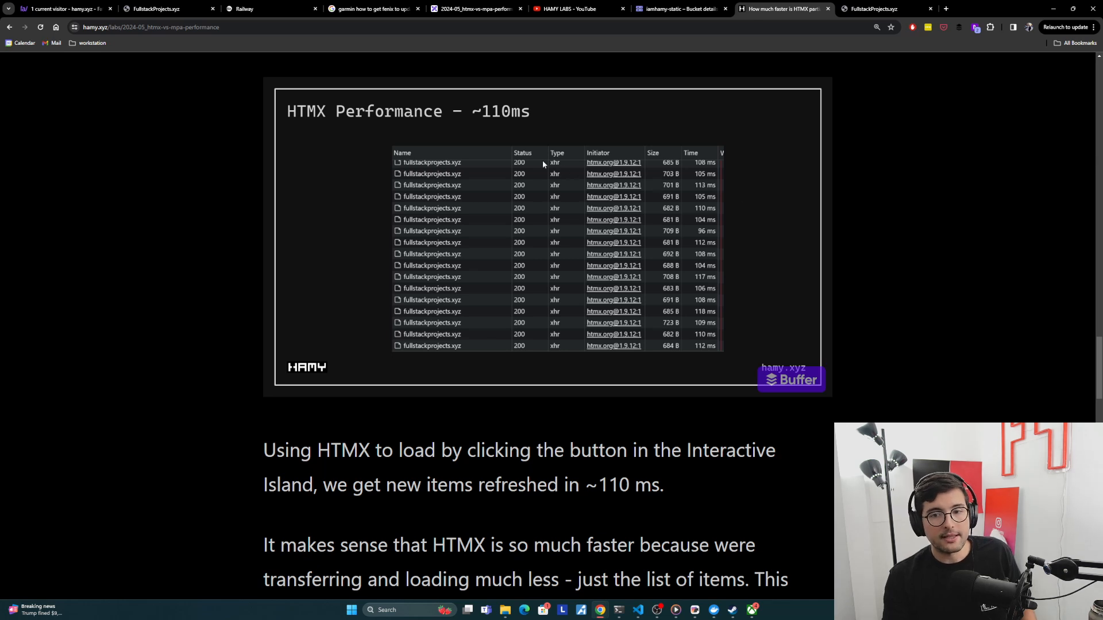
{"action": "mouse_move", "coordinate": [505, 146]}
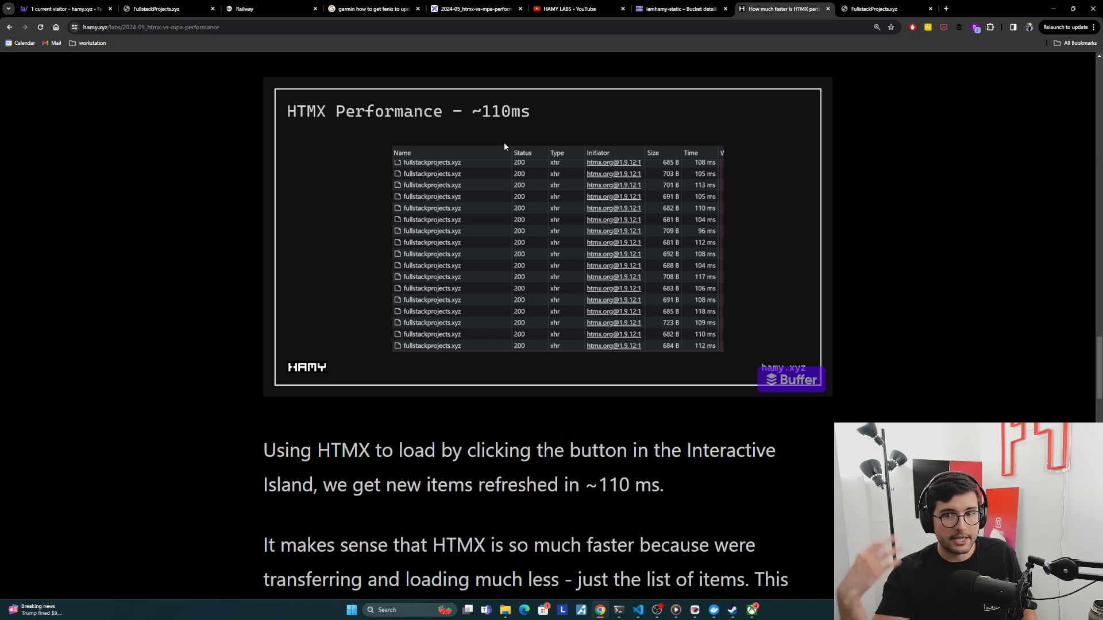
{"action": "mouse_move", "coordinate": [689, 188]}
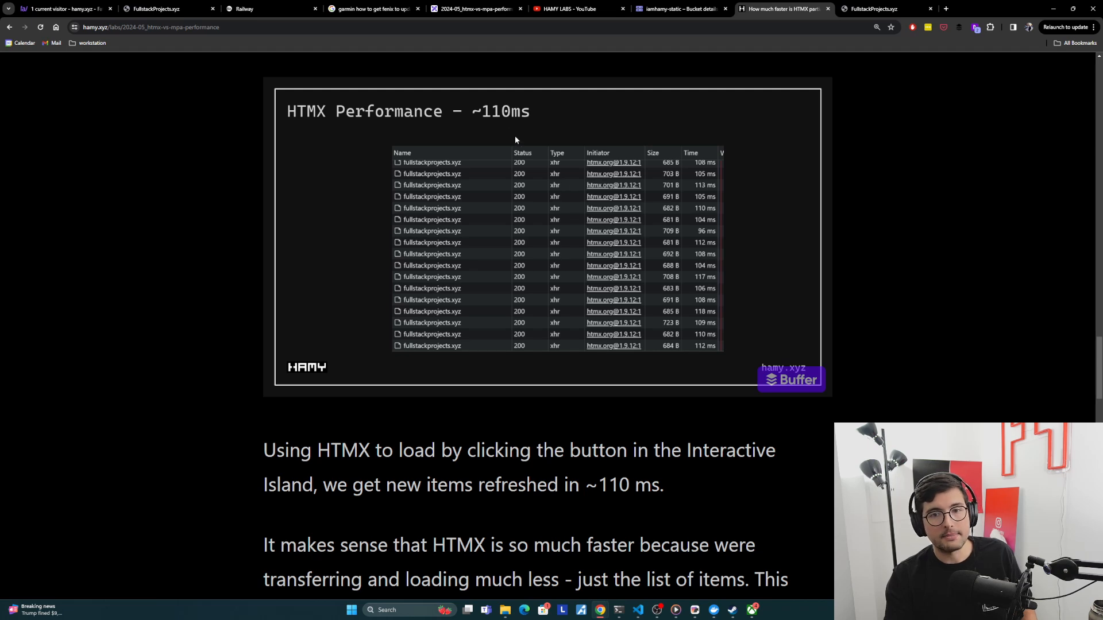
Step: Scroll past the performance screenshots and highlight the phrase "it's doing a lot less"
{"action": "scroll", "scroll_direction": "down", "scroll_amount": 3}
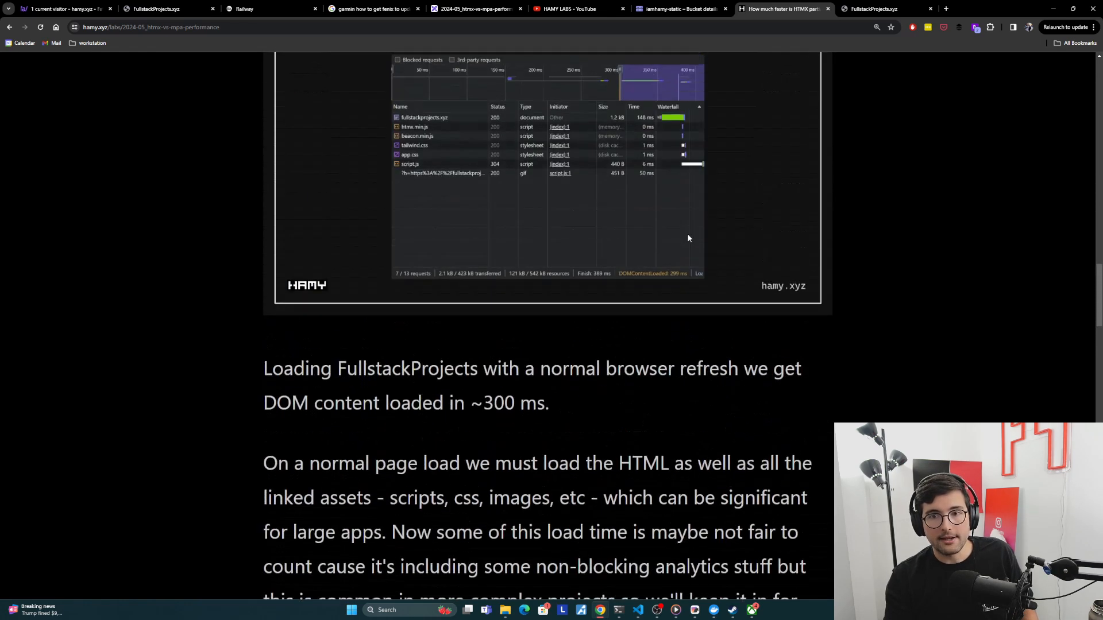
{"action": "scroll", "scroll_direction": "down", "scroll_amount": 3}
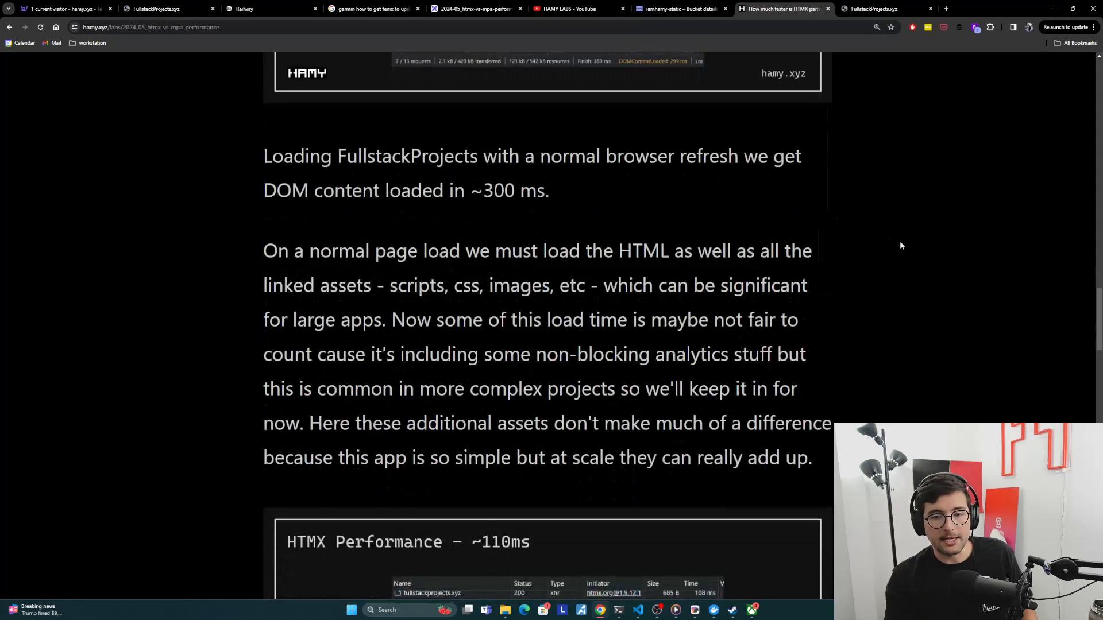
{"action": "scroll", "scroll_direction": "down", "scroll_amount": 3}
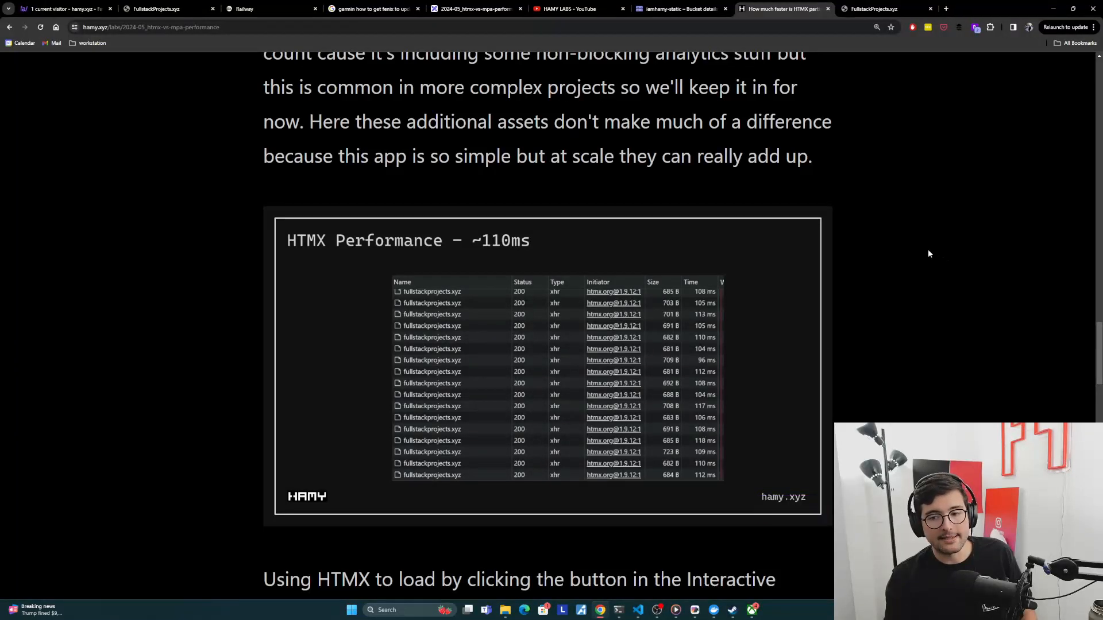
{"action": "scroll", "scroll_direction": "down", "scroll_amount": 3}
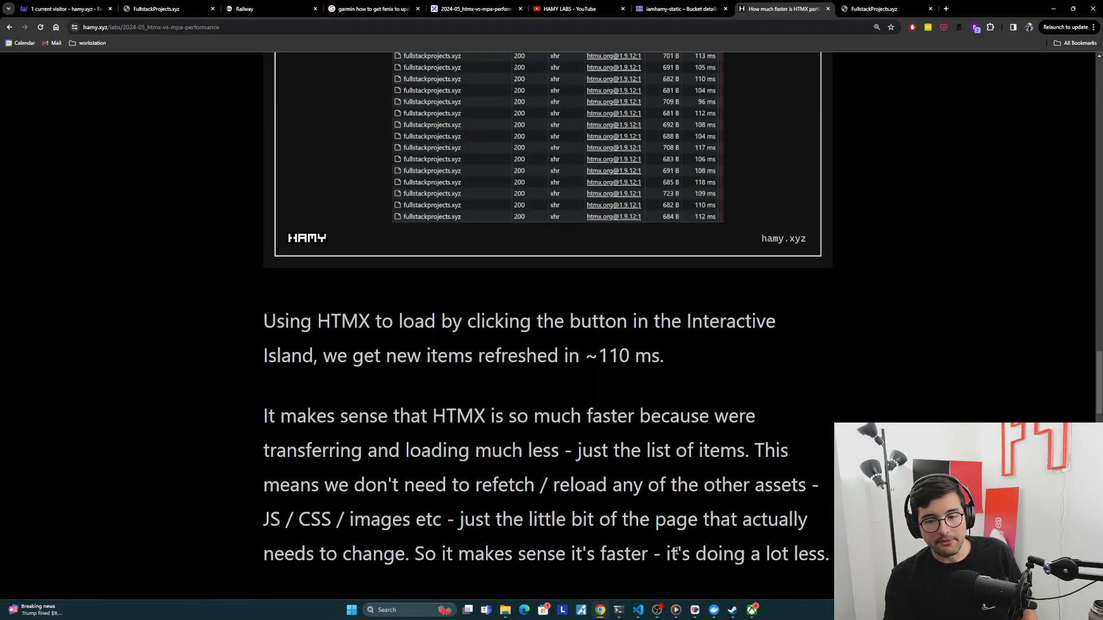
{"action": "left_click_drag", "start_coordinate": [666, 554], "coordinate": [826, 554]}
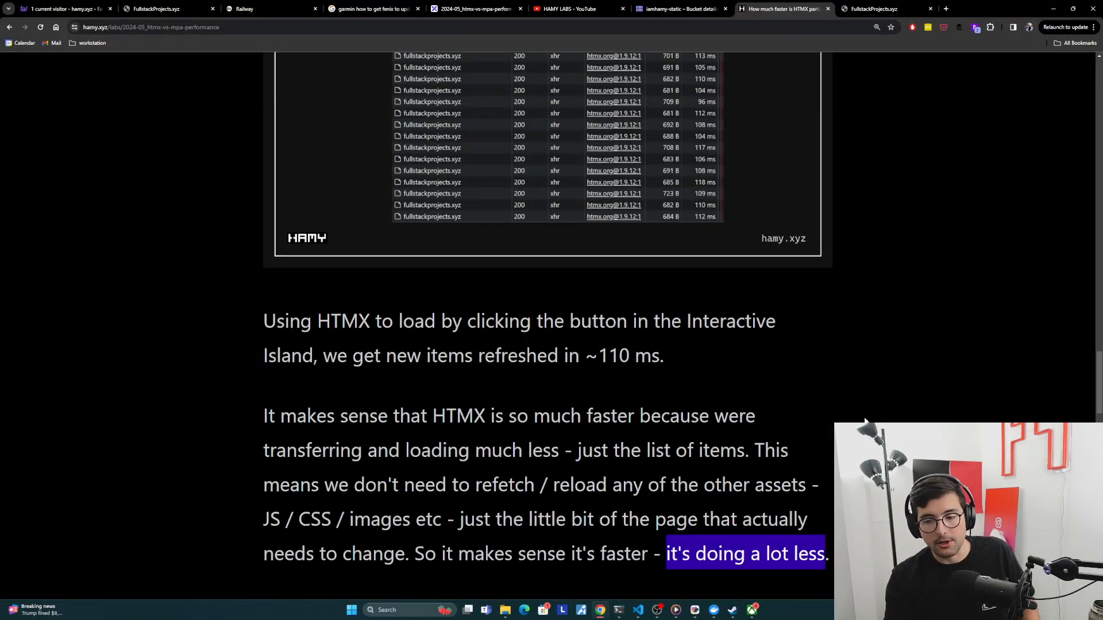
Step: Scroll down to the "Is HTMX faster than MPAs?" heading
{"action": "scroll", "scroll_direction": "down", "scroll_amount": 3}
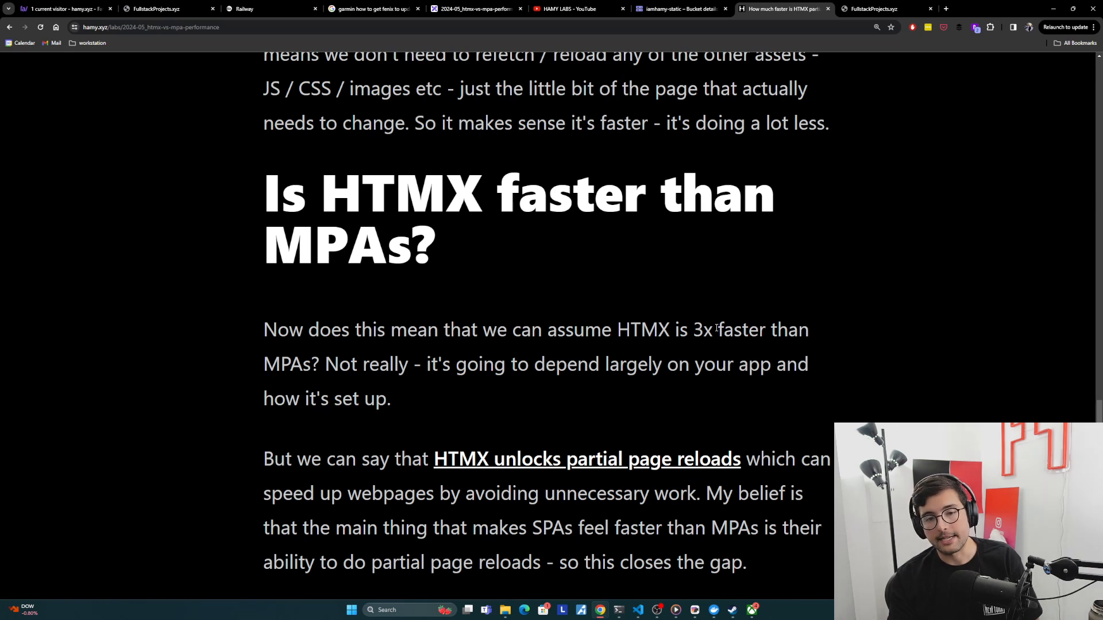
{"action": "left_click_drag", "start_coordinate": [619, 330], "coordinate": [712, 329]}
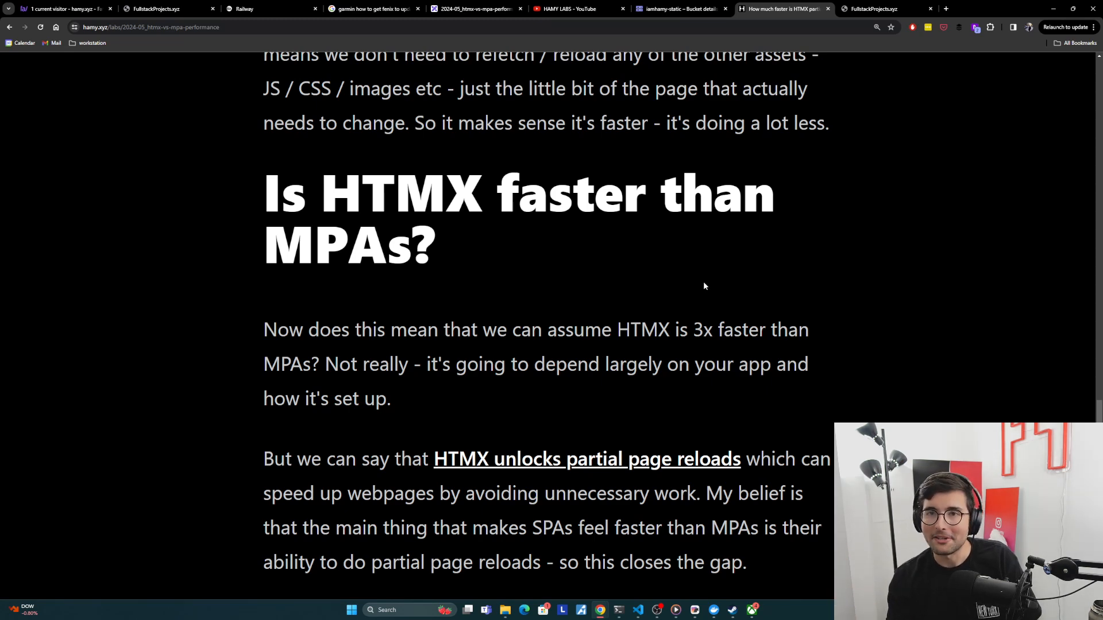
Step: Scroll the hamy.xyz post down to its closing "Next" section on HTMX side projects
{"action": "scroll", "scroll_direction": "down", "scroll_amount": 3}
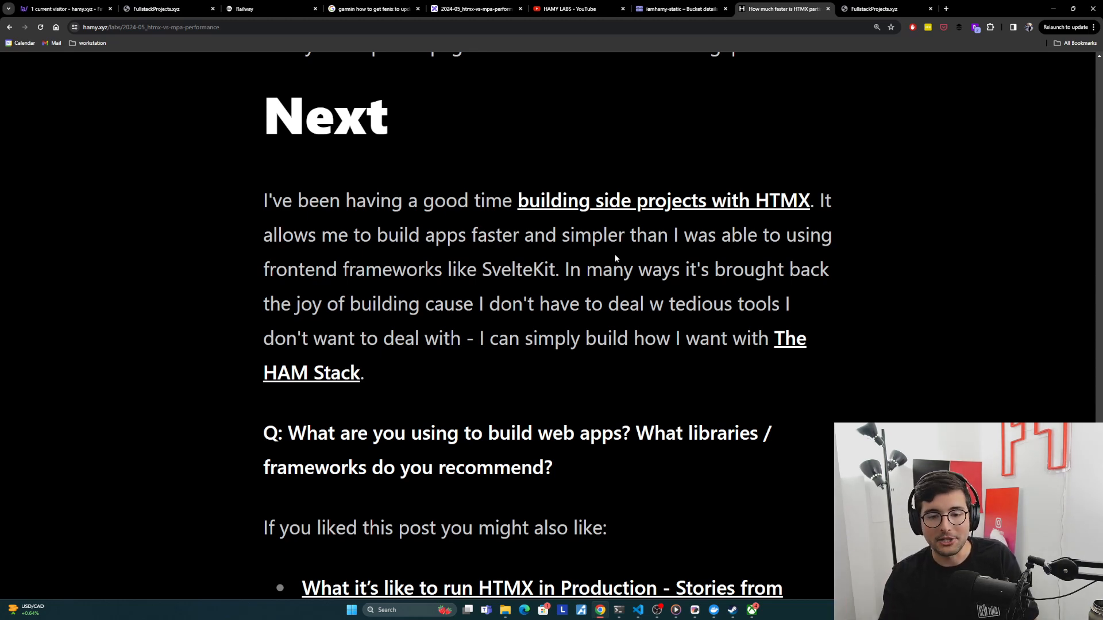
Step: Scroll to reveal the reader question and the first related post about HTMX in production
{"action": "scroll", "scroll_direction": "down", "scroll_amount": 3}
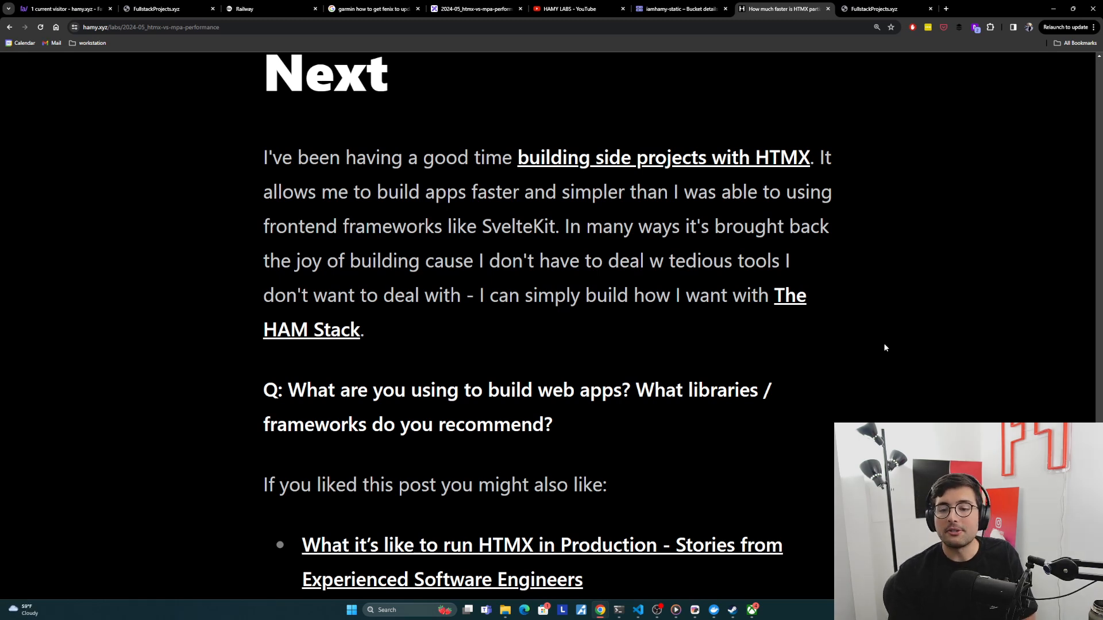
{"action": "mouse_move", "coordinate": [743, 346]}
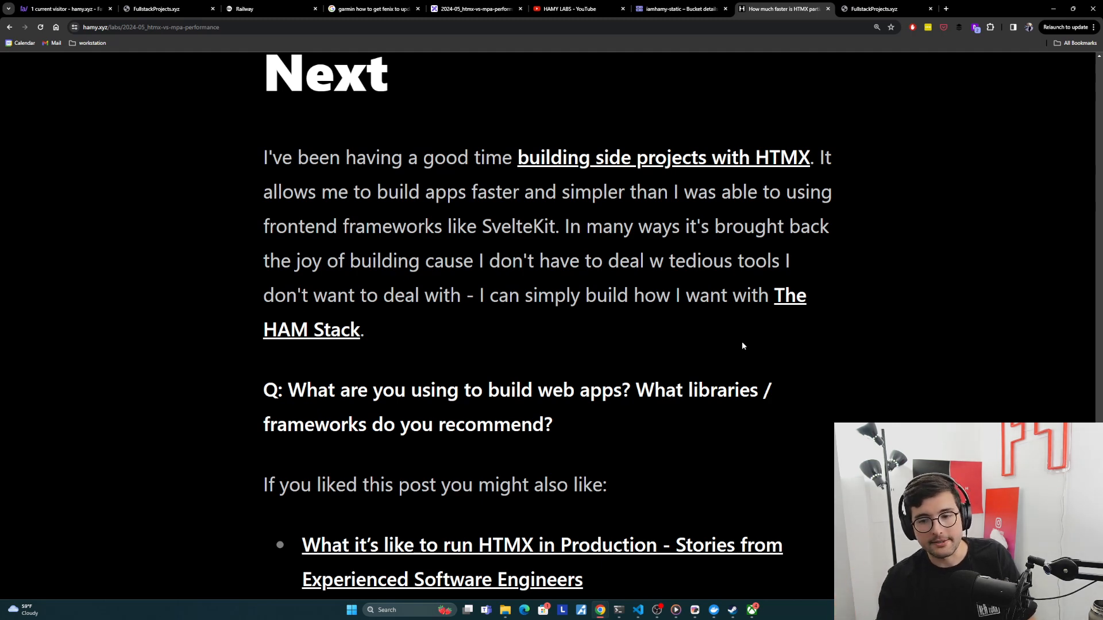
Step: Scroll until all three related posts show, ending with the SvelteKit-to-F# article
{"action": "scroll", "scroll_direction": "down", "scroll_amount": 3}
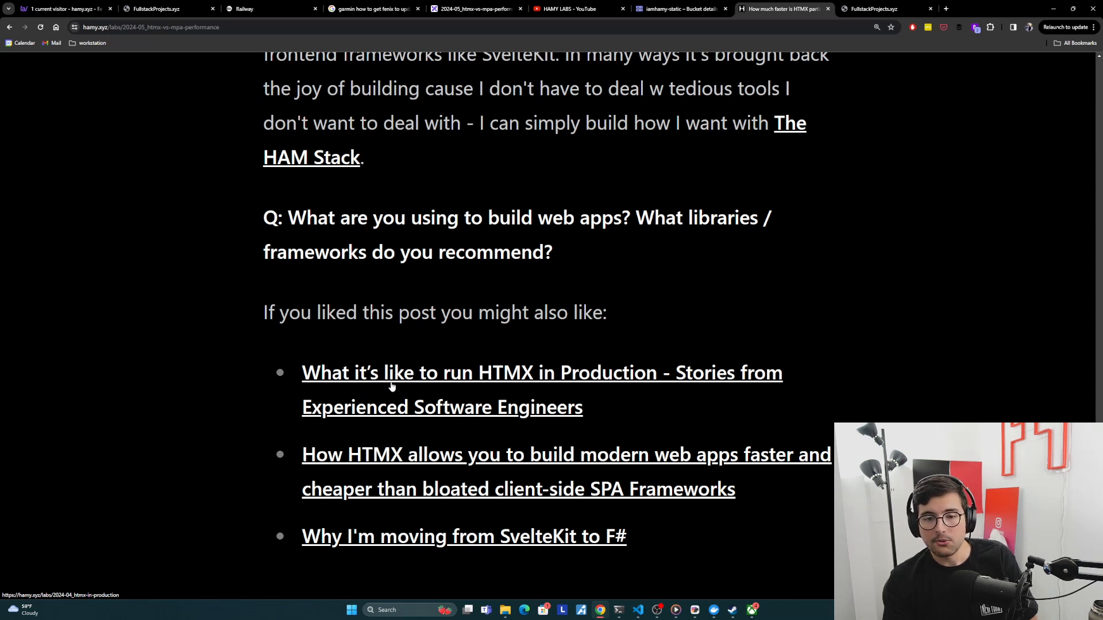
{"action": "mouse_move", "coordinate": [816, 319]}
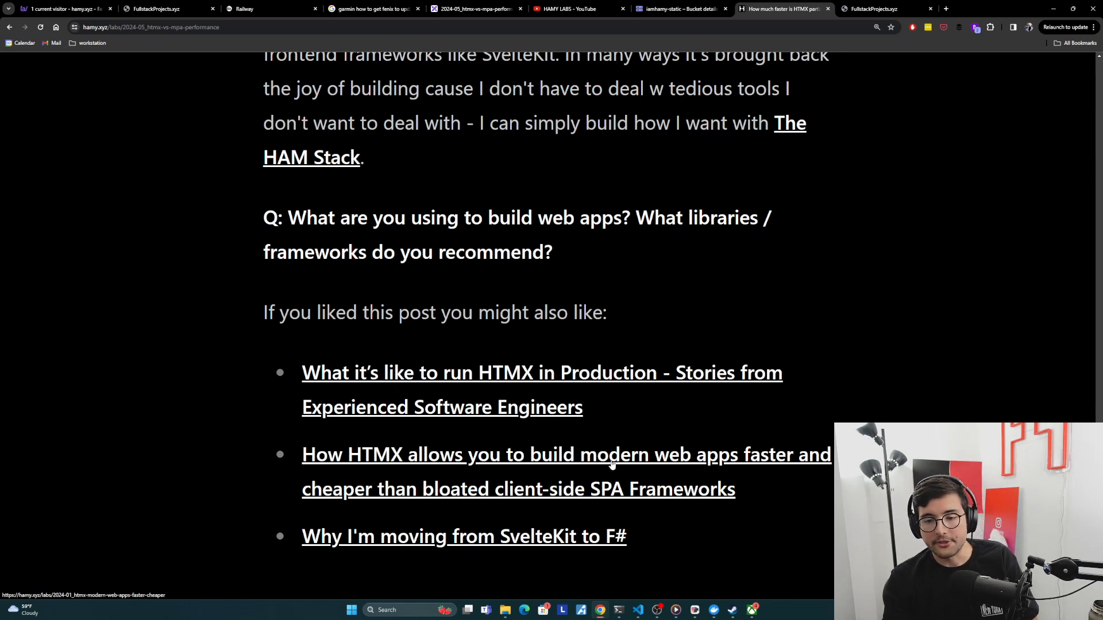
{"action": "mouse_move", "coordinate": [405, 506]}
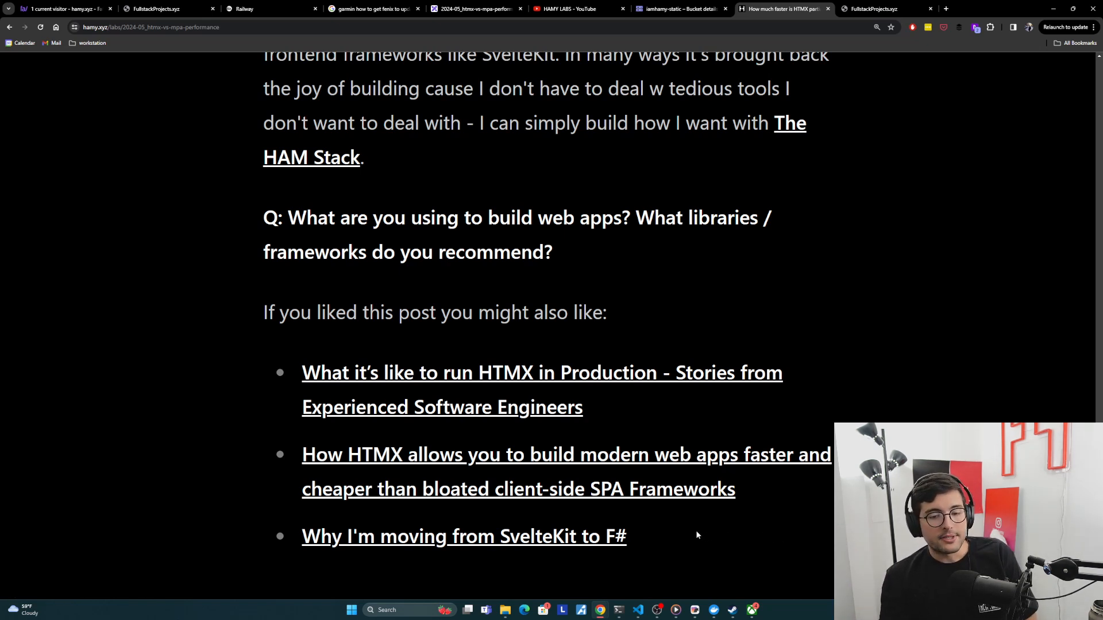
{"action": "mouse_move", "coordinate": [633, 538]}
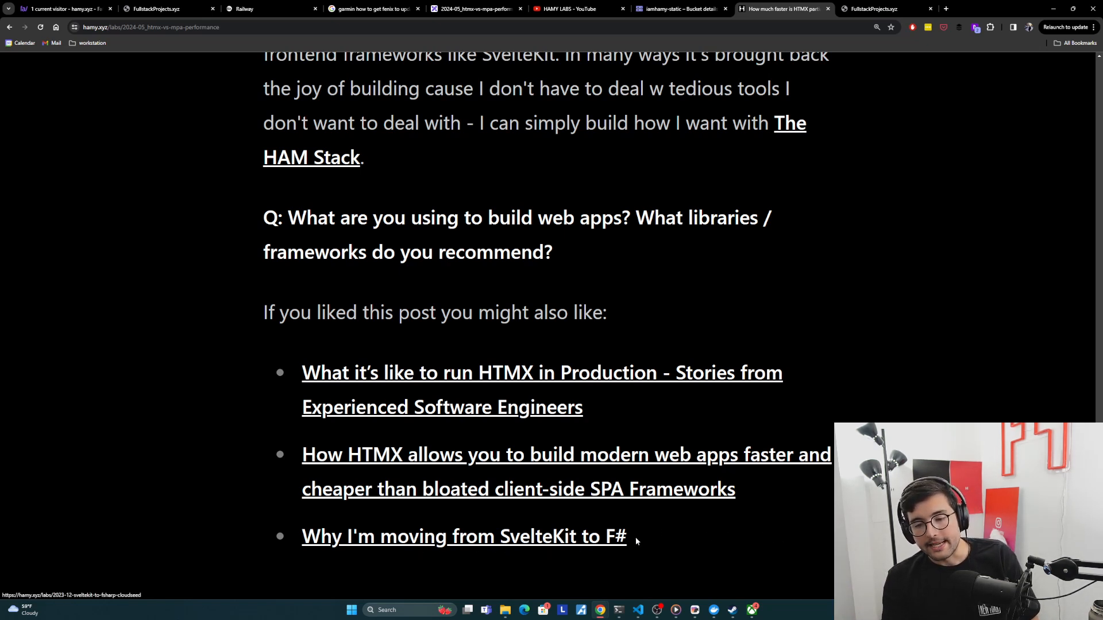